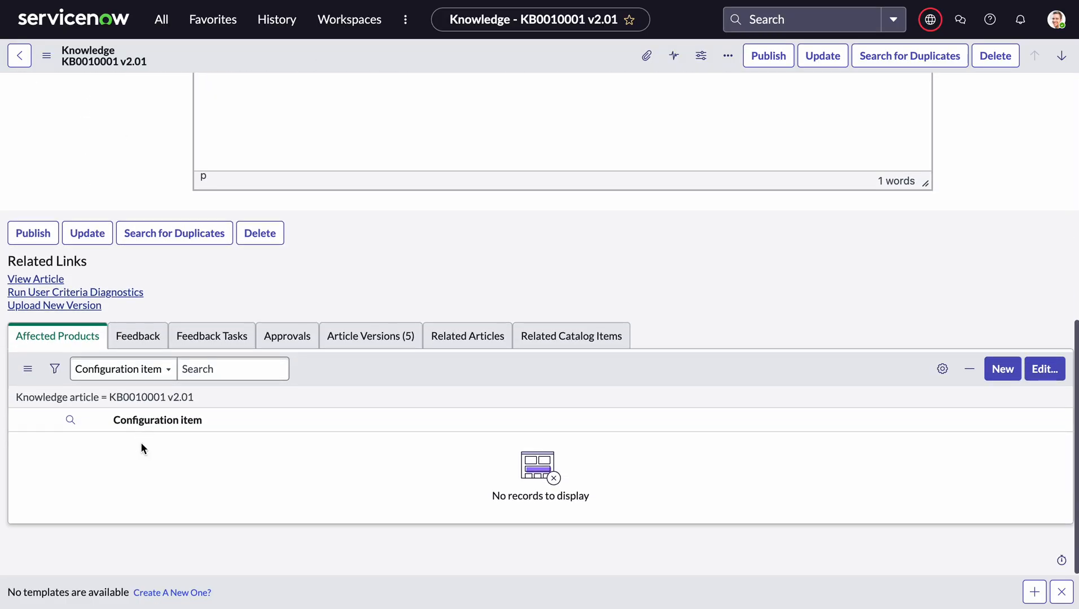
# Show the reader view of KB0010001 with its attached PDF listed.
pyautogui.scroll(-3)
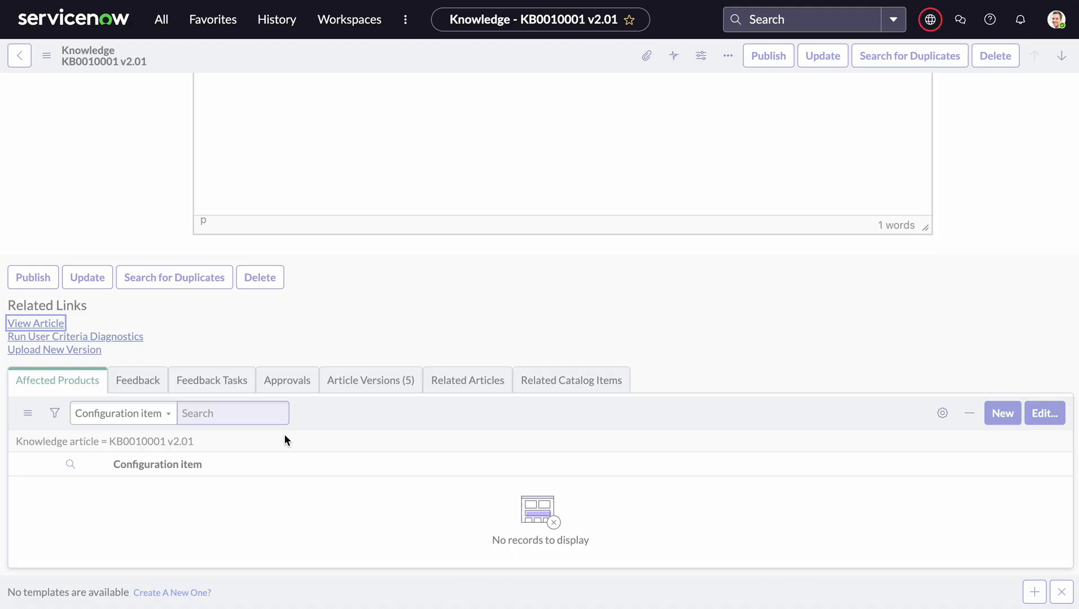
pyautogui.click(35, 323)
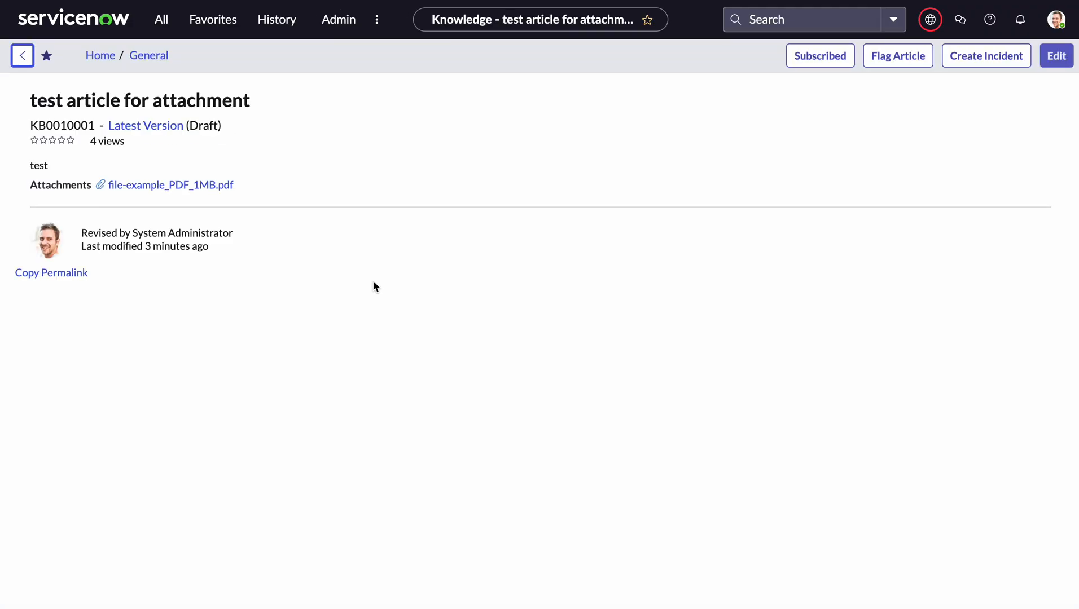
pyautogui.moveTo(156, 186)
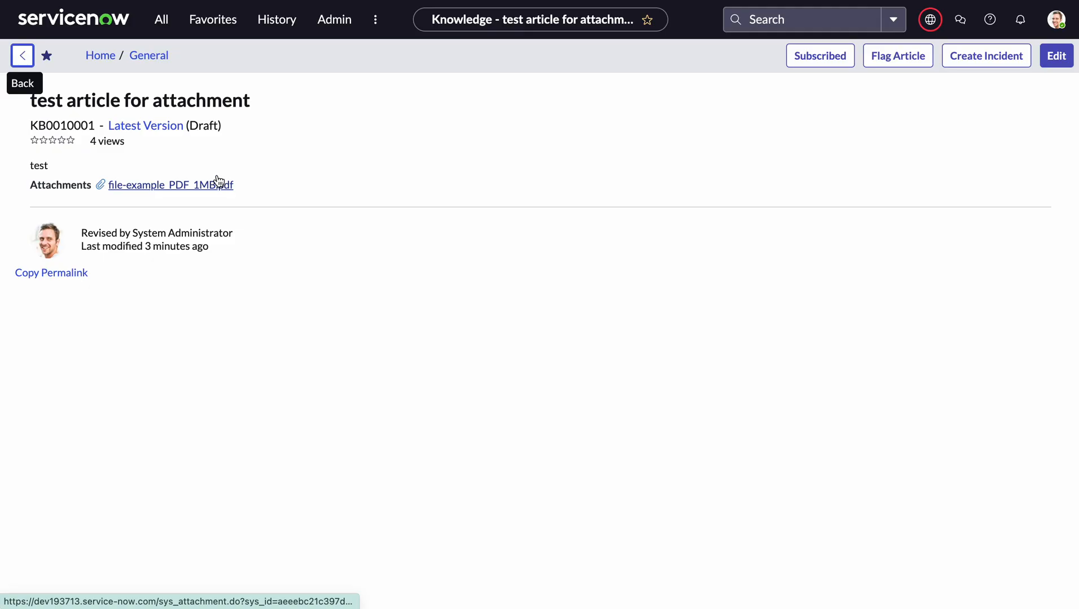
pyautogui.moveTo(122, 225)
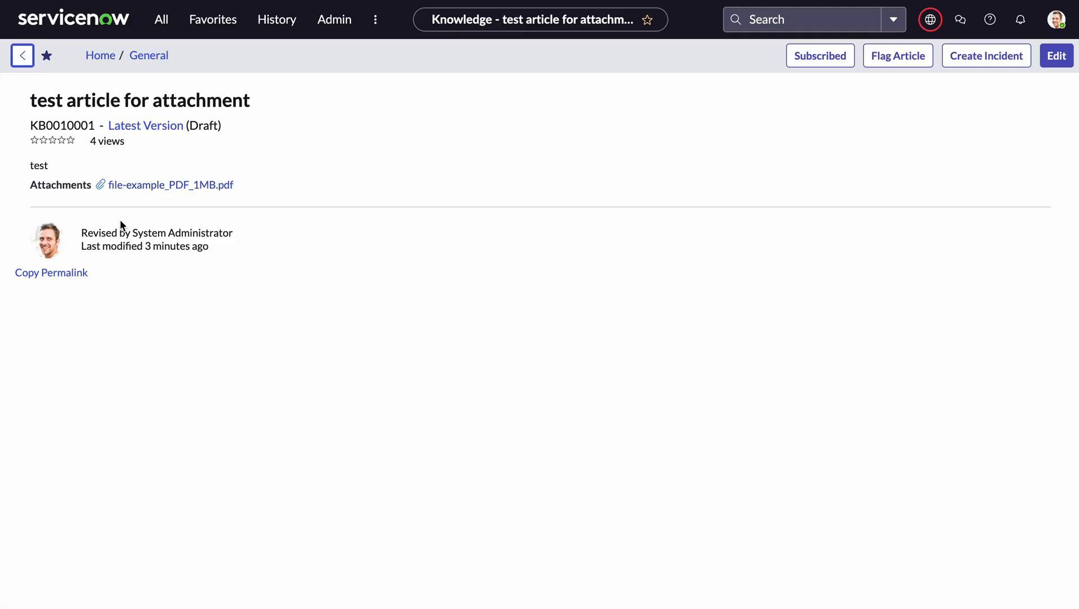
pyautogui.moveTo(187, 222)
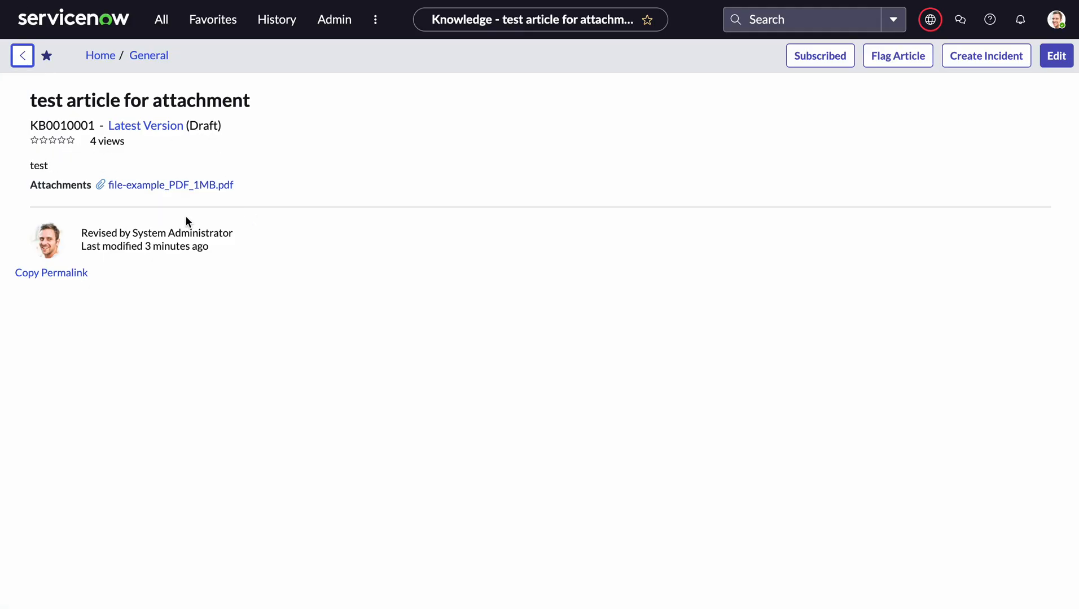
# Go back to the KB0010001 edit form and review the article body reading 'test'.
pyautogui.click(1055, 56)
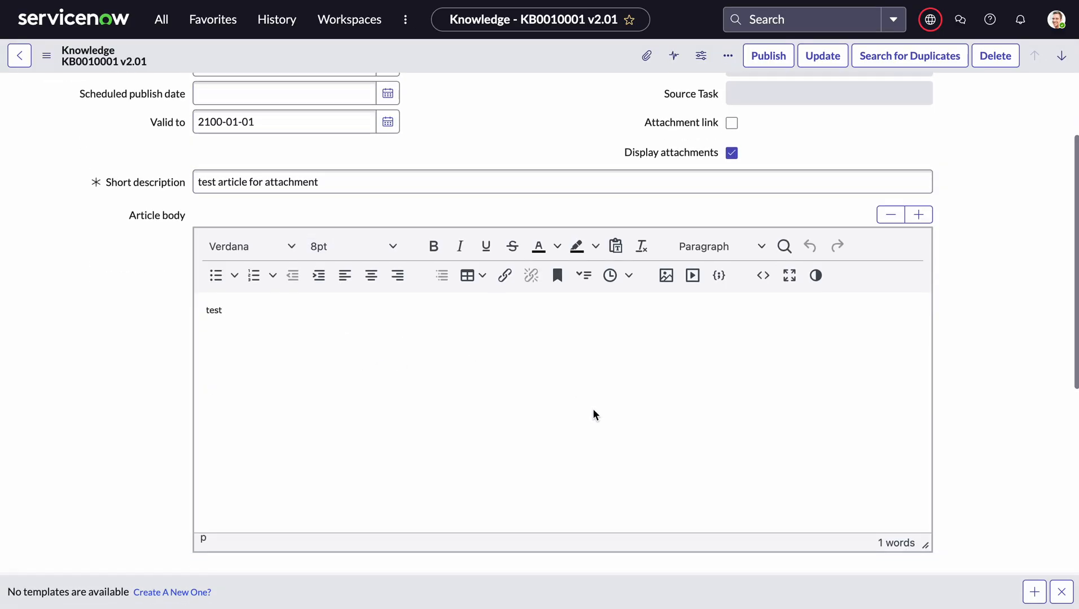
pyautogui.moveTo(235, 356)
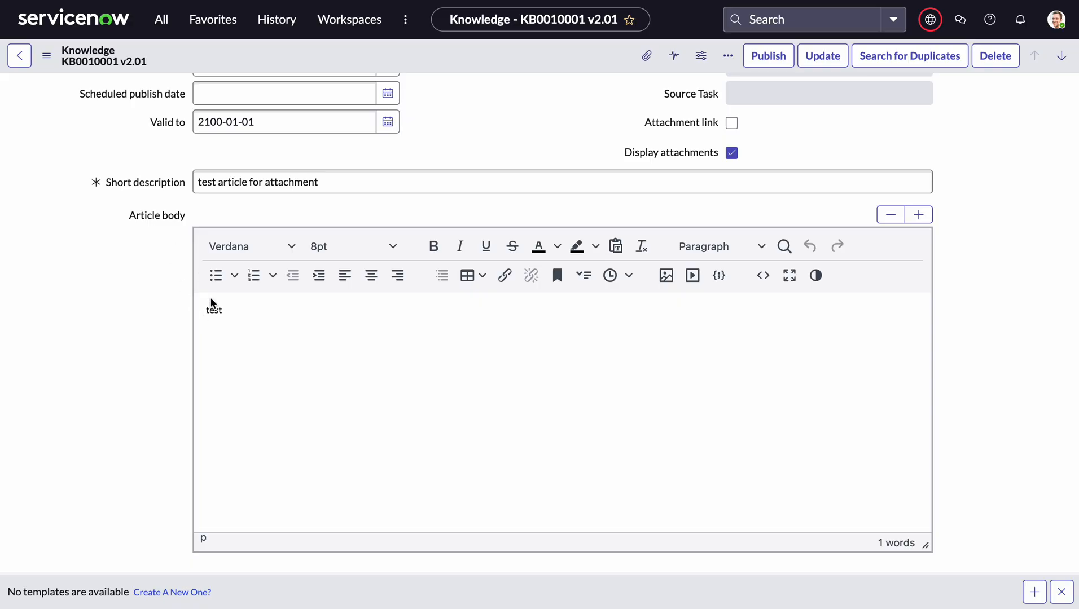
pyautogui.moveTo(151, 305)
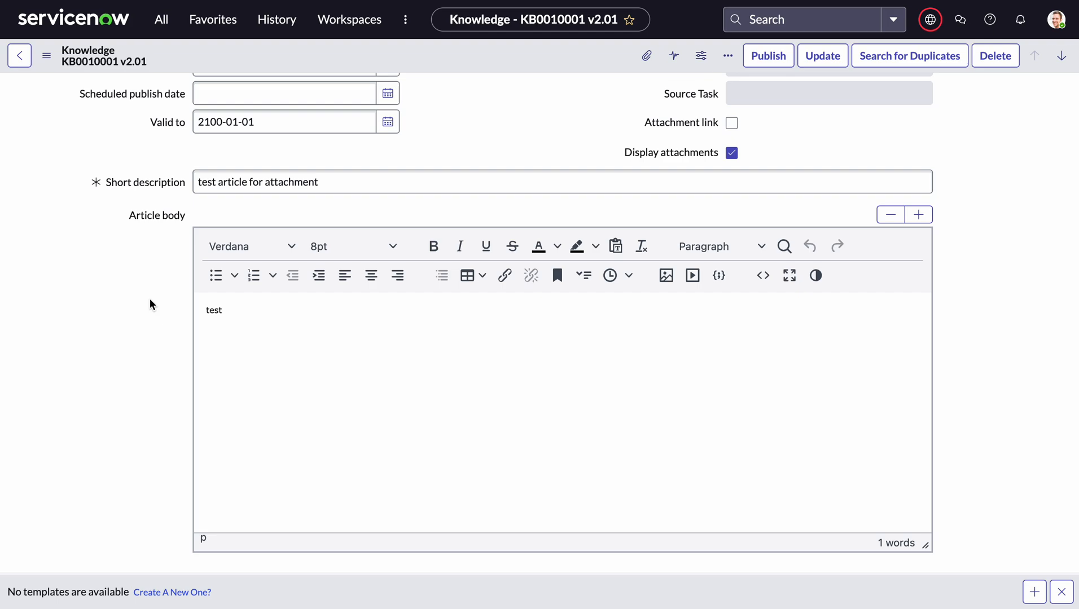
pyautogui.moveTo(271, 419)
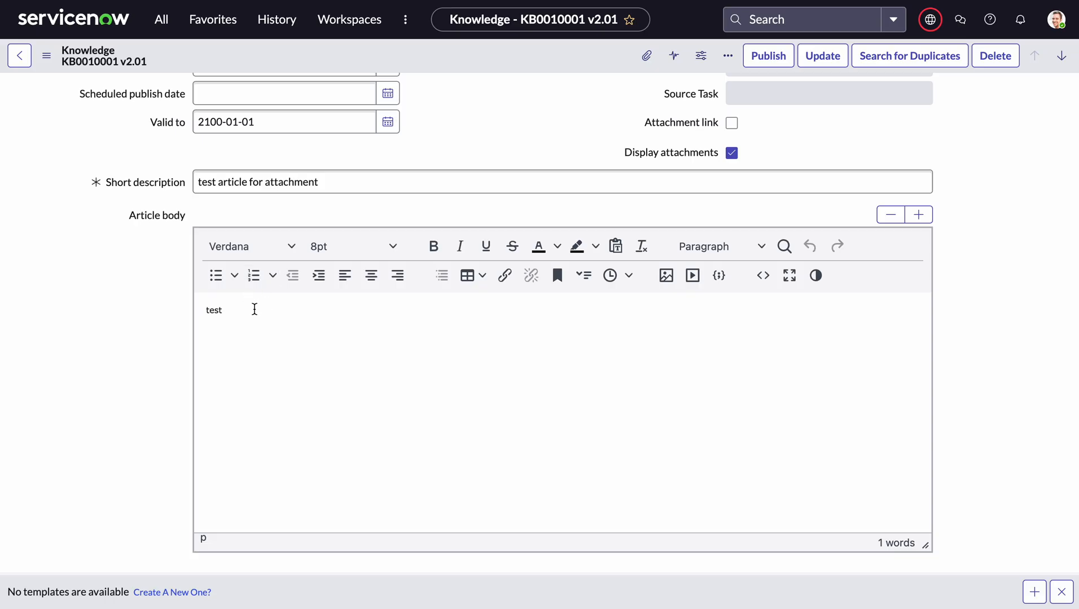
pyautogui.moveTo(311, 341)
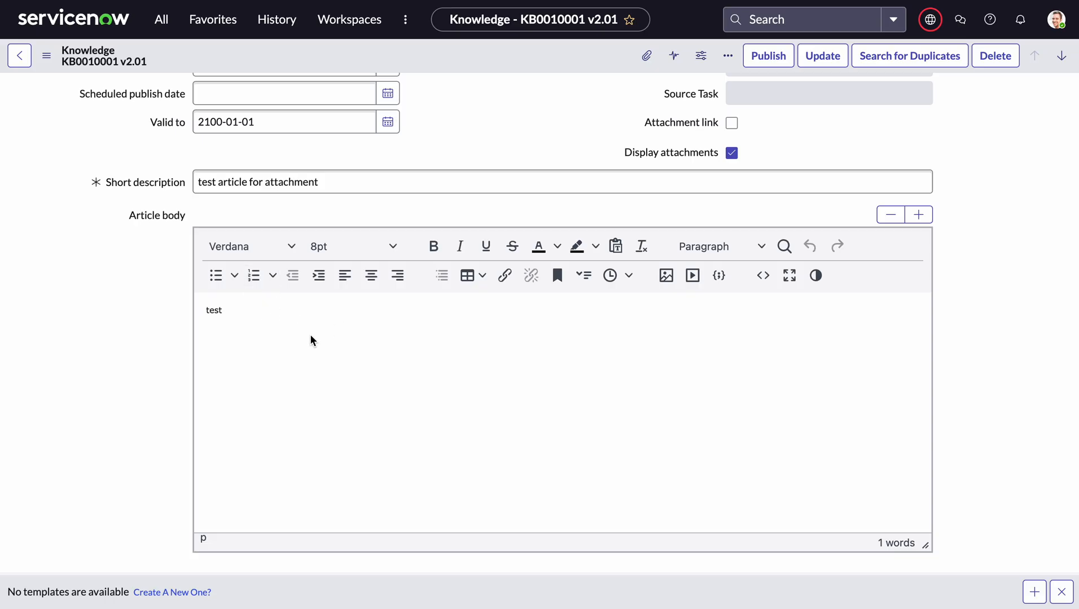
pyautogui.moveTo(250, 357)
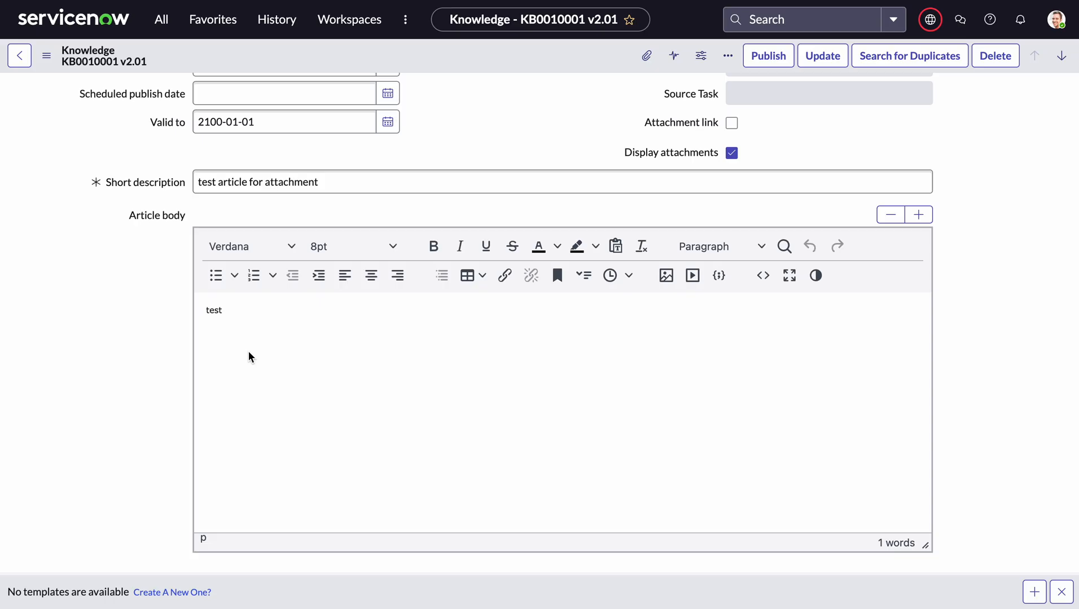
pyautogui.click(283, 93)
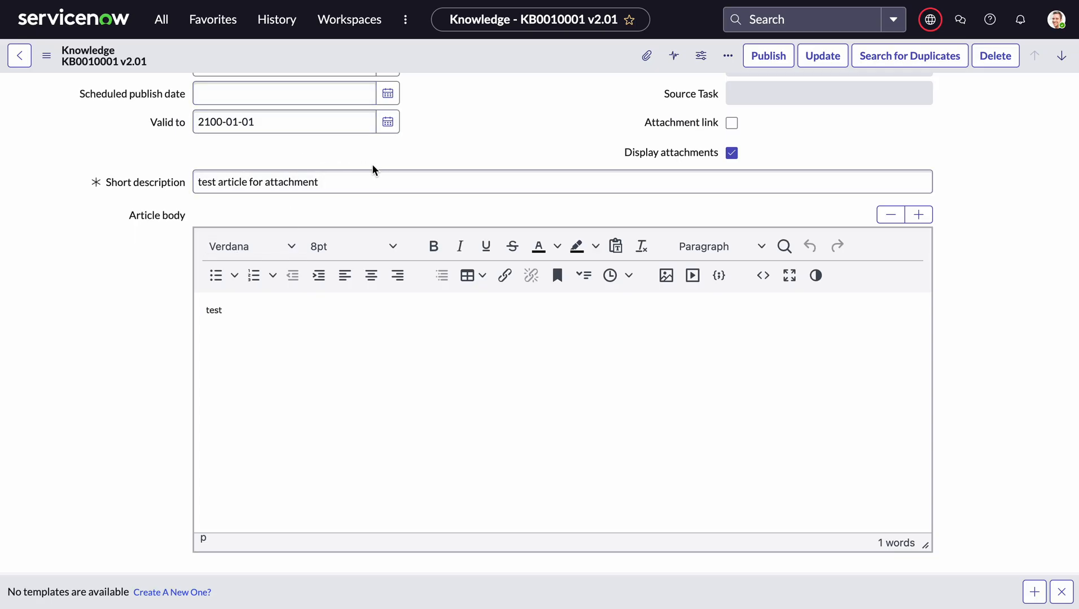
pyautogui.moveTo(370, 171)
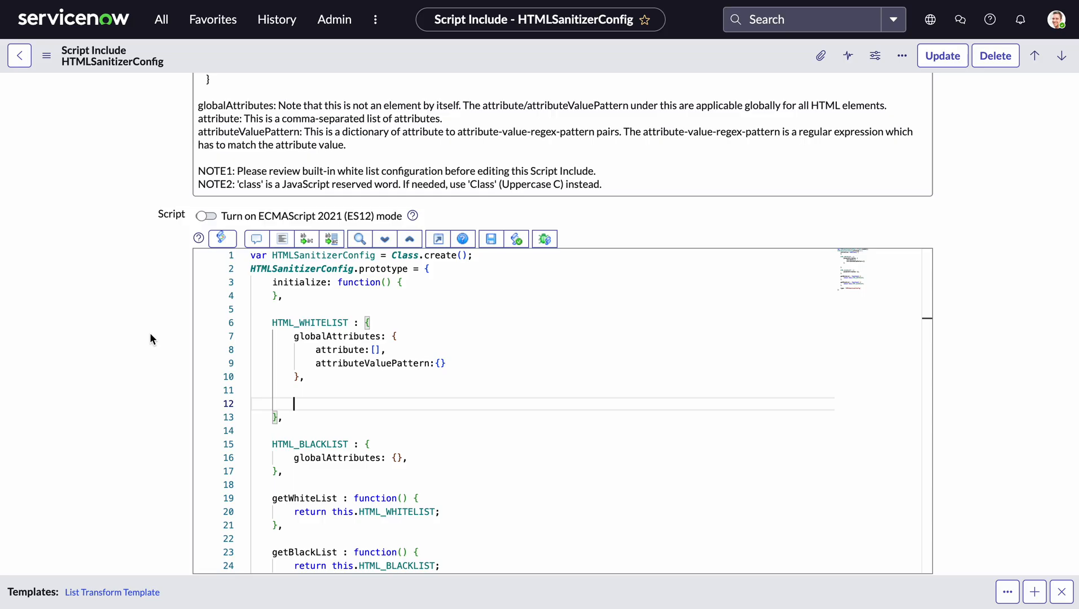
# Add an iframe whitelist rule allowing the width, height, src and allowfullscreen attributes.
pyautogui.write('ifram')
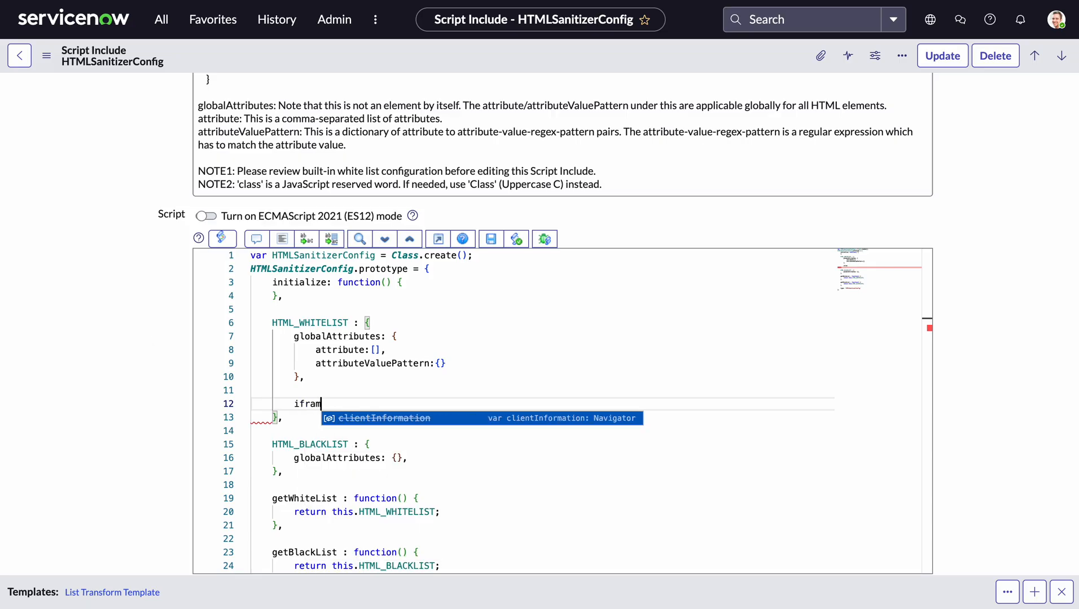
pyautogui.write('e:')
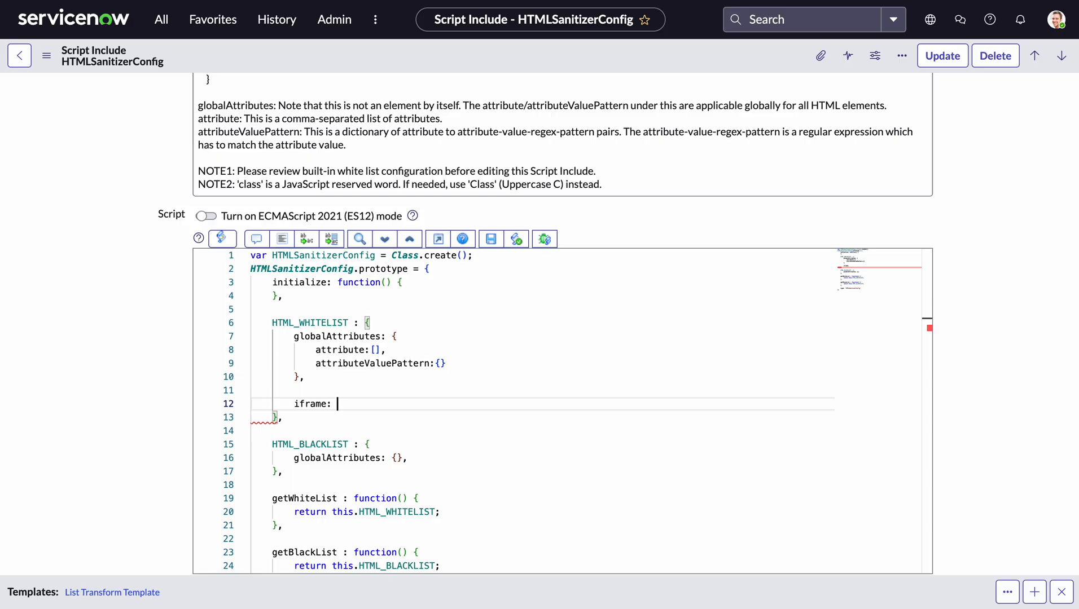
pyautogui.write('{')
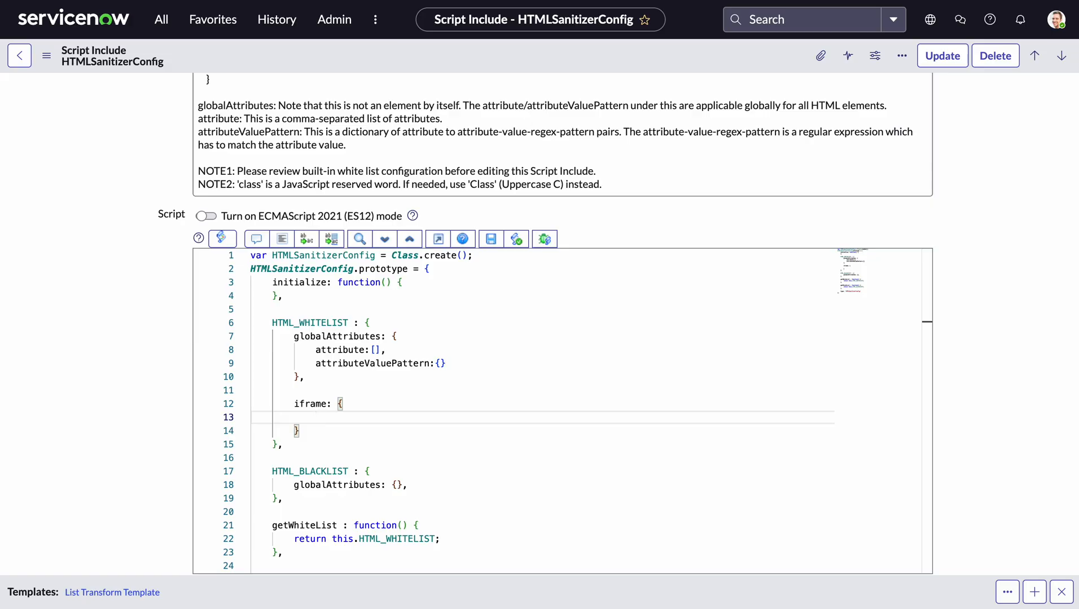
pyautogui.write('attribute:')
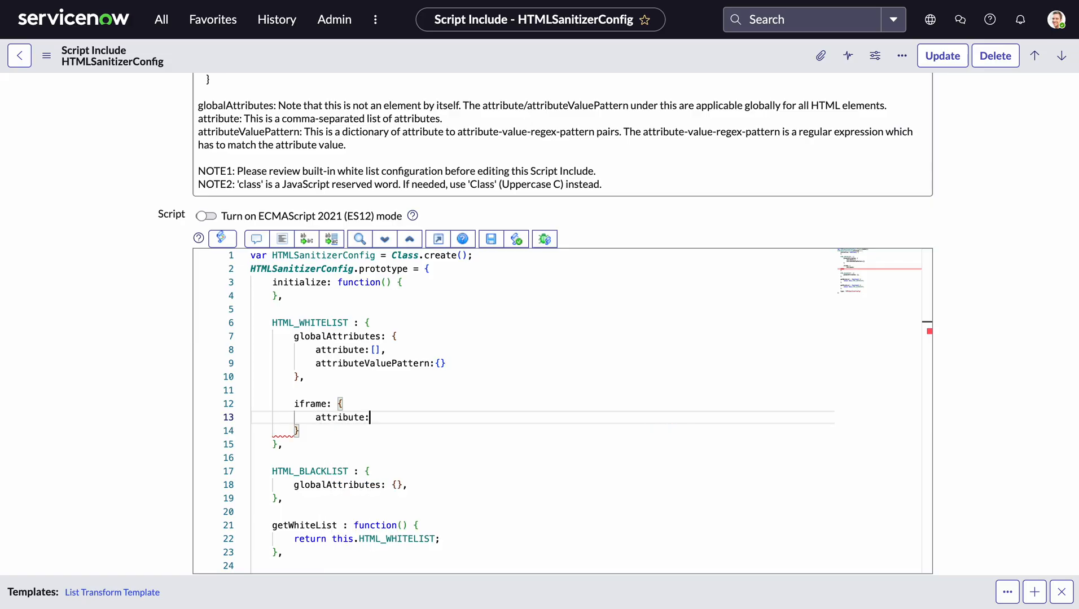
pyautogui.write('[]')
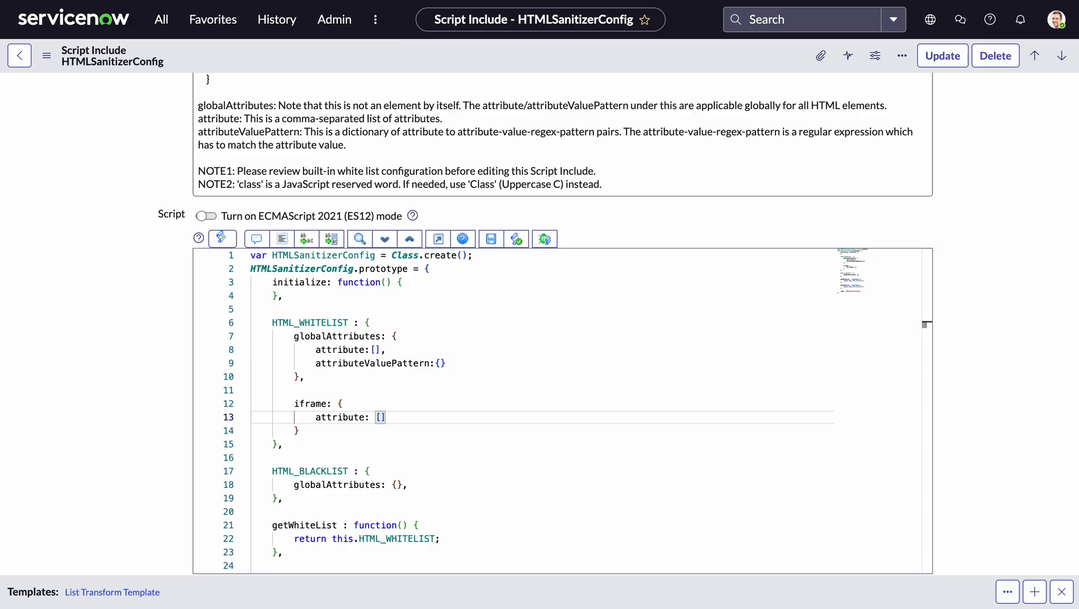
pyautogui.write('width,')
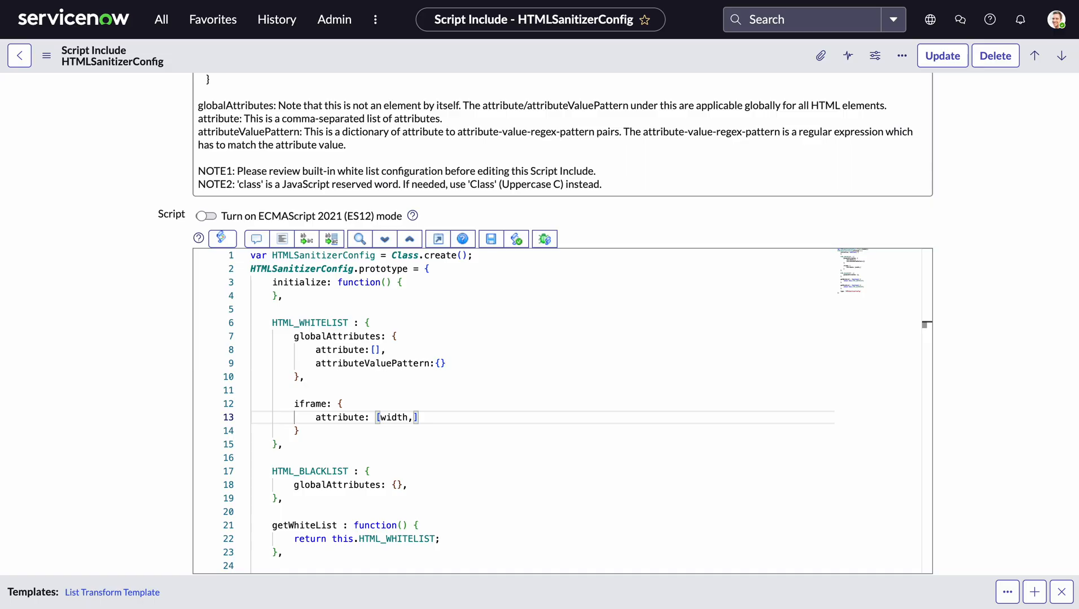
pyautogui.press('Backspace')
pyautogui.write('"')
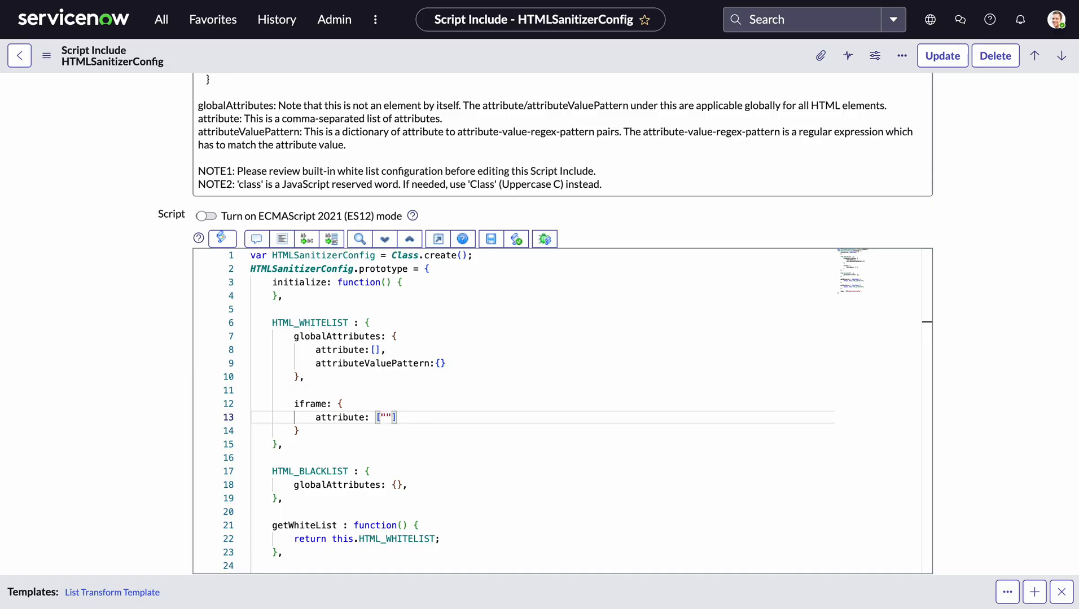
pyautogui.write('width,')
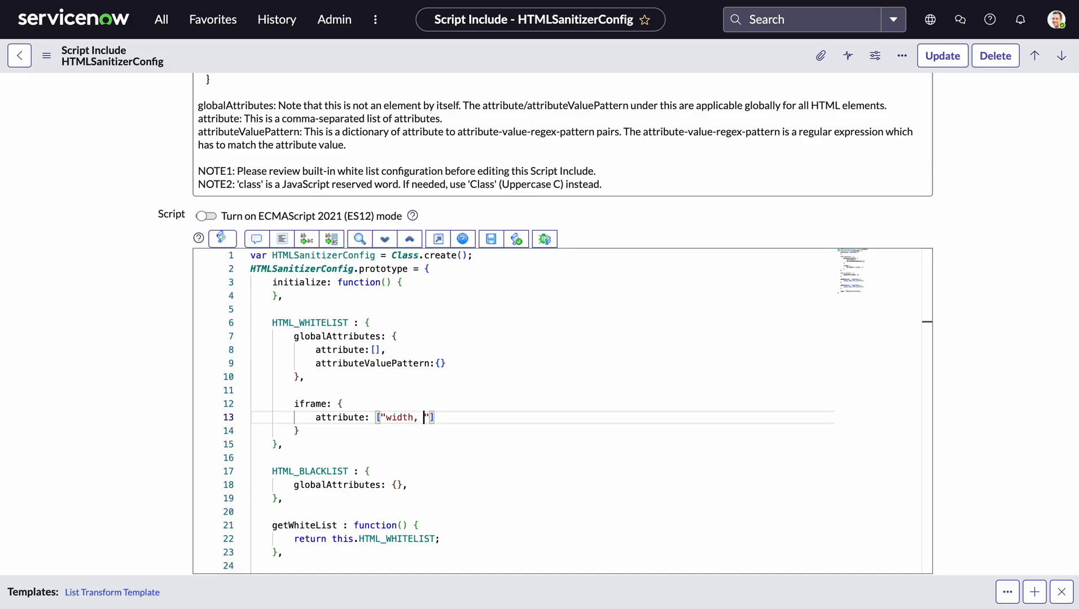
pyautogui.write('height')
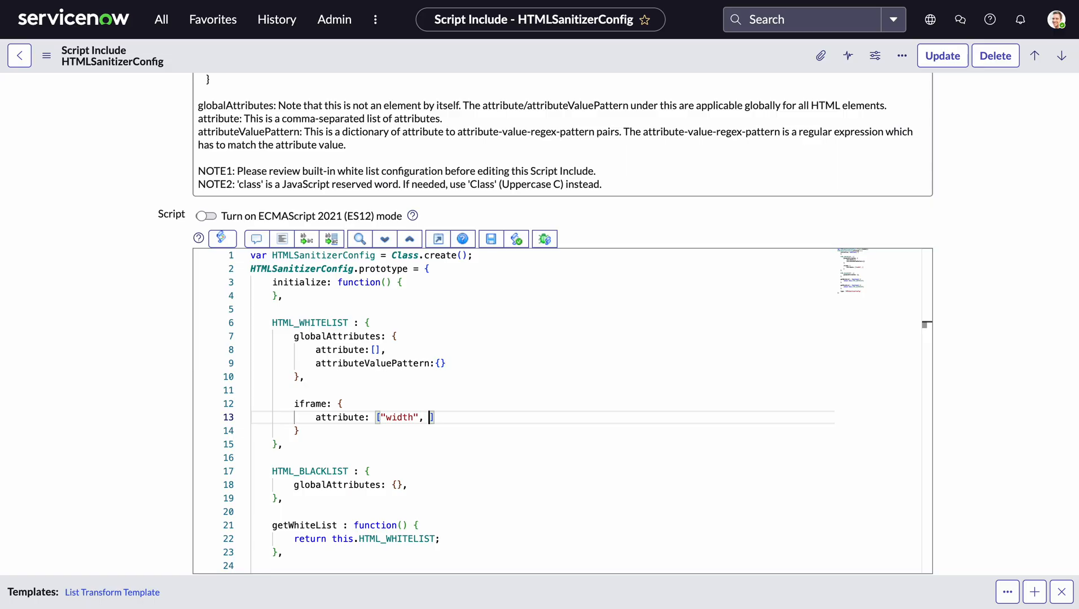
pyautogui.write('hei')
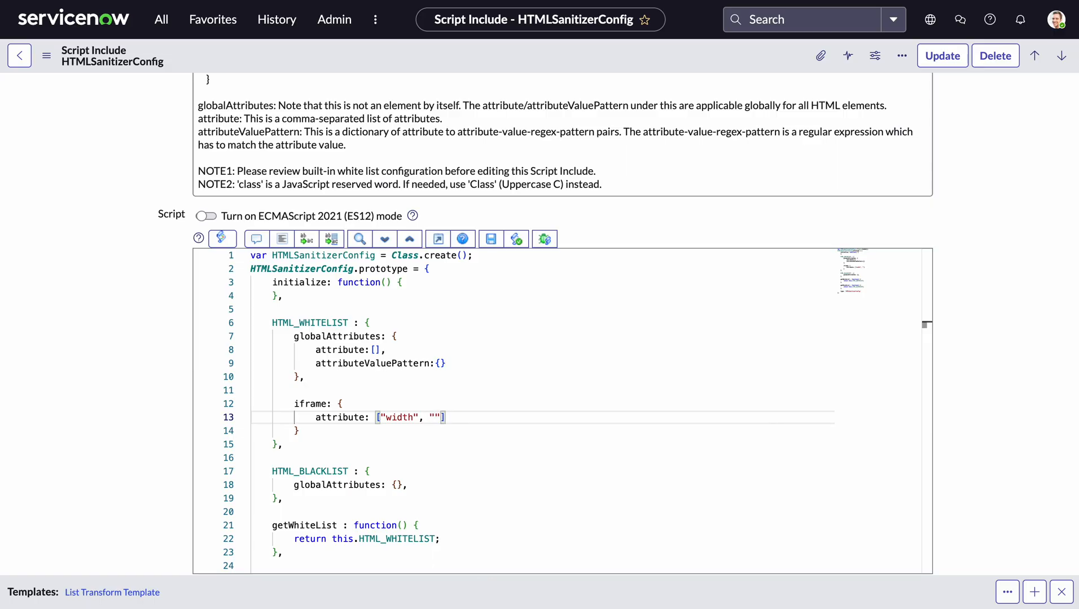
pyautogui.write('heig')
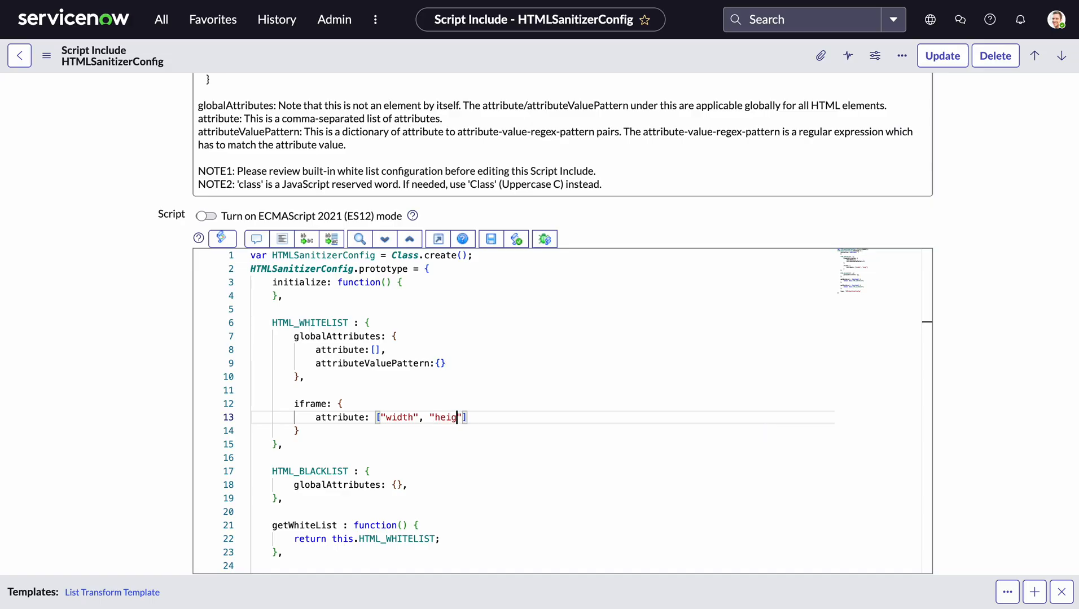
pyautogui.write('ht')
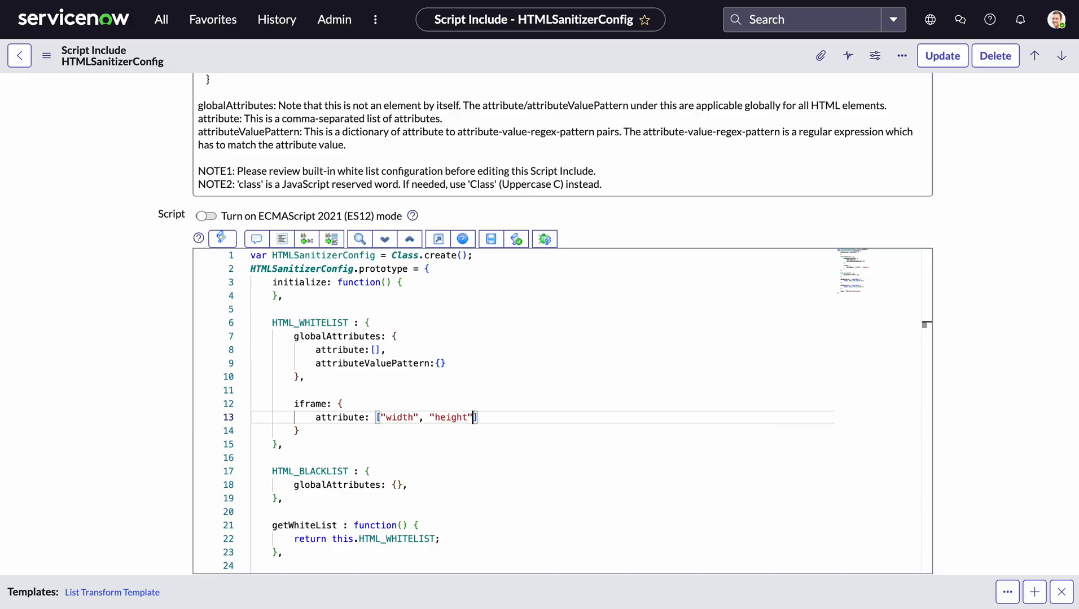
pyautogui.write(', ""')
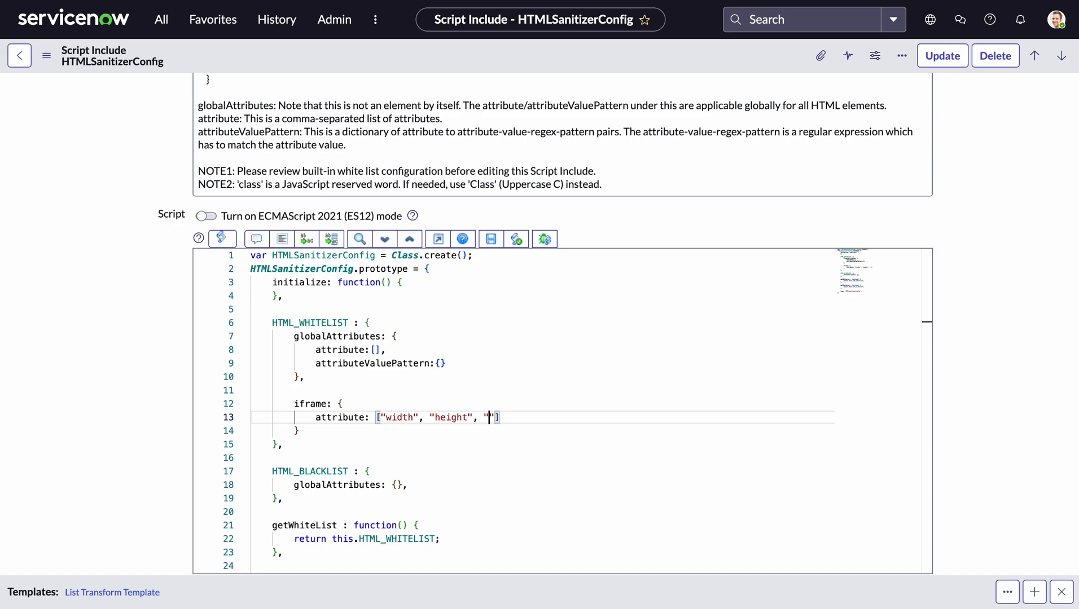
pyautogui.write('src')
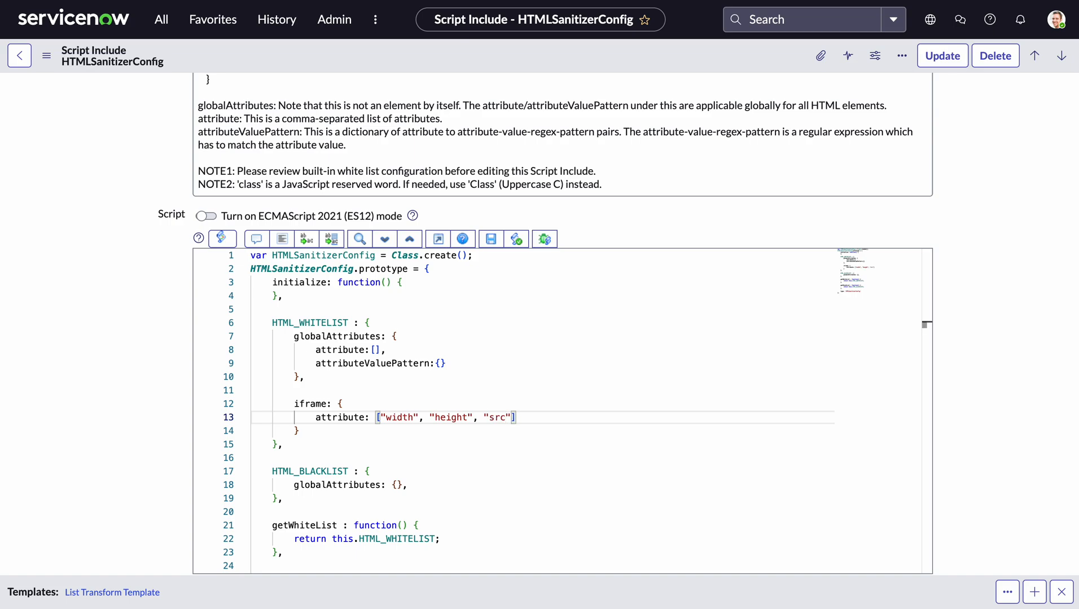
pyautogui.write(', ""')
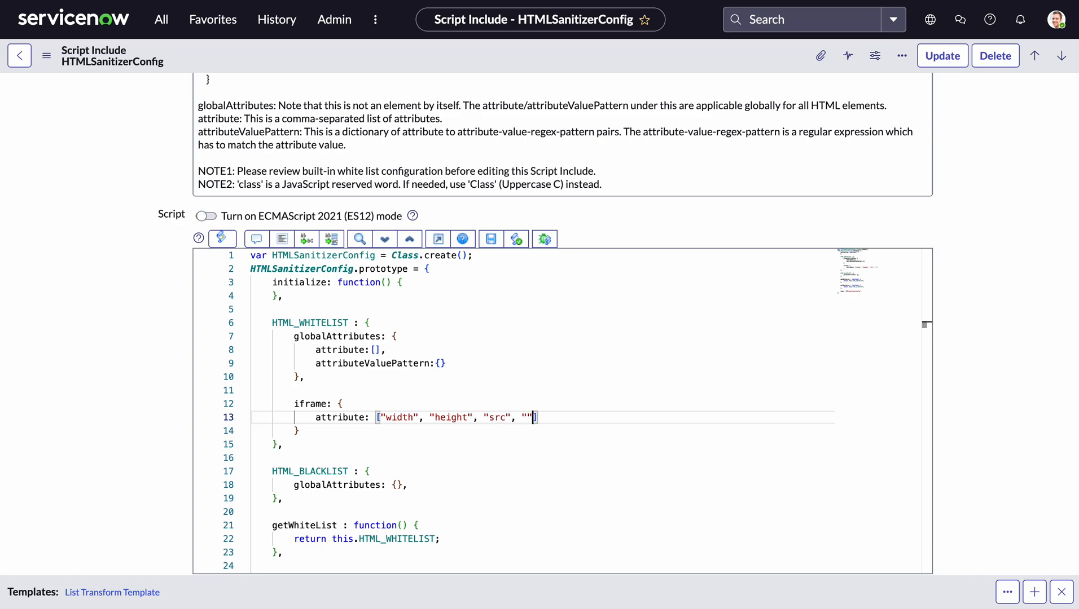
pyautogui.write('allowfullscreen')
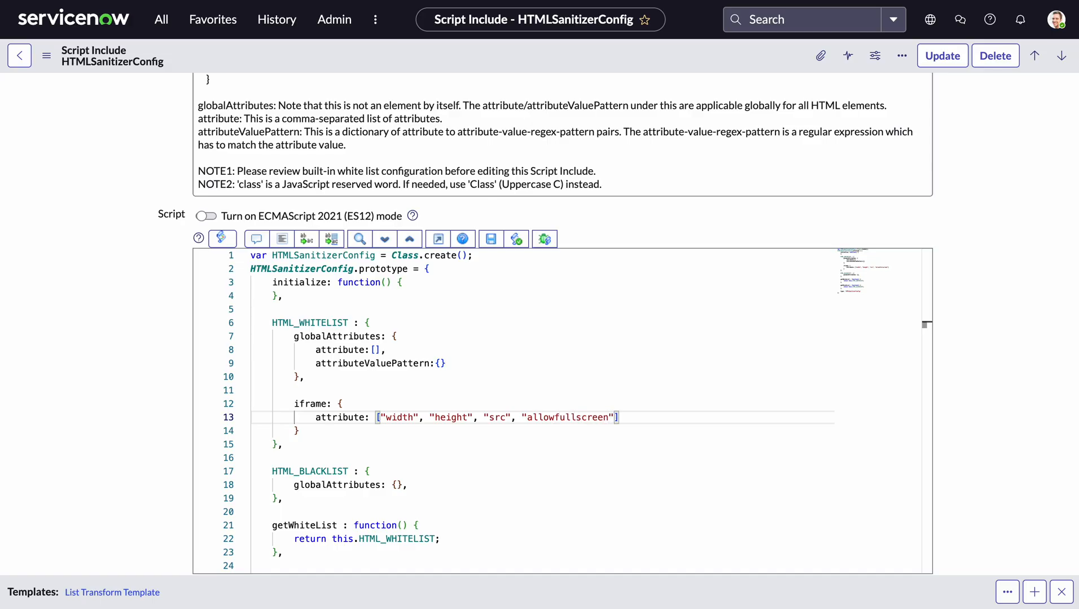
pyautogui.write(',')
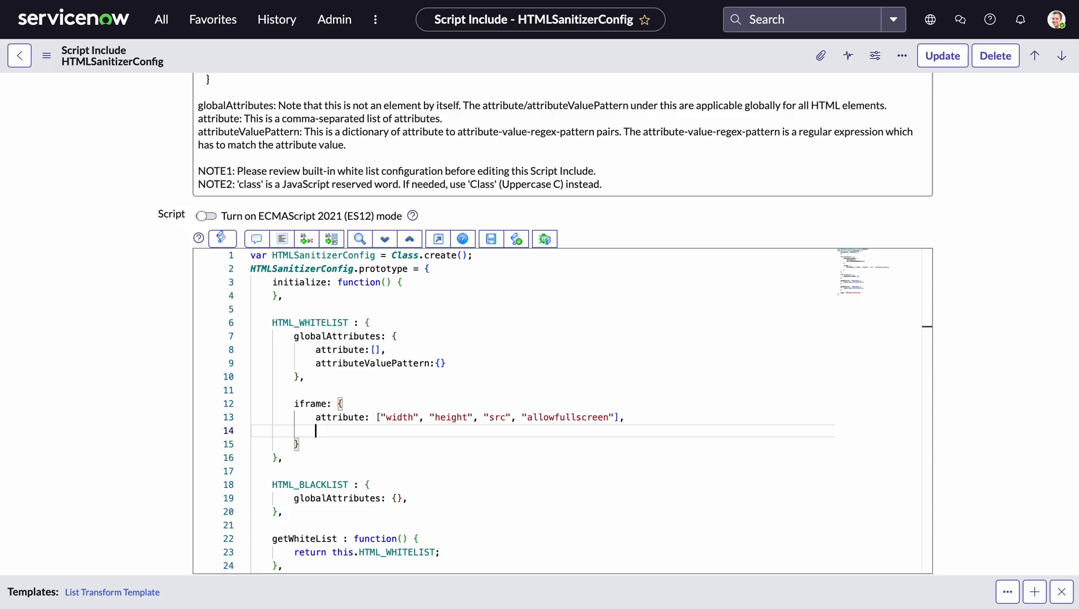
# Add attributeValue restricting iframe src to values matching '^sys_attachment.*'.
pyautogui.write('attribute')
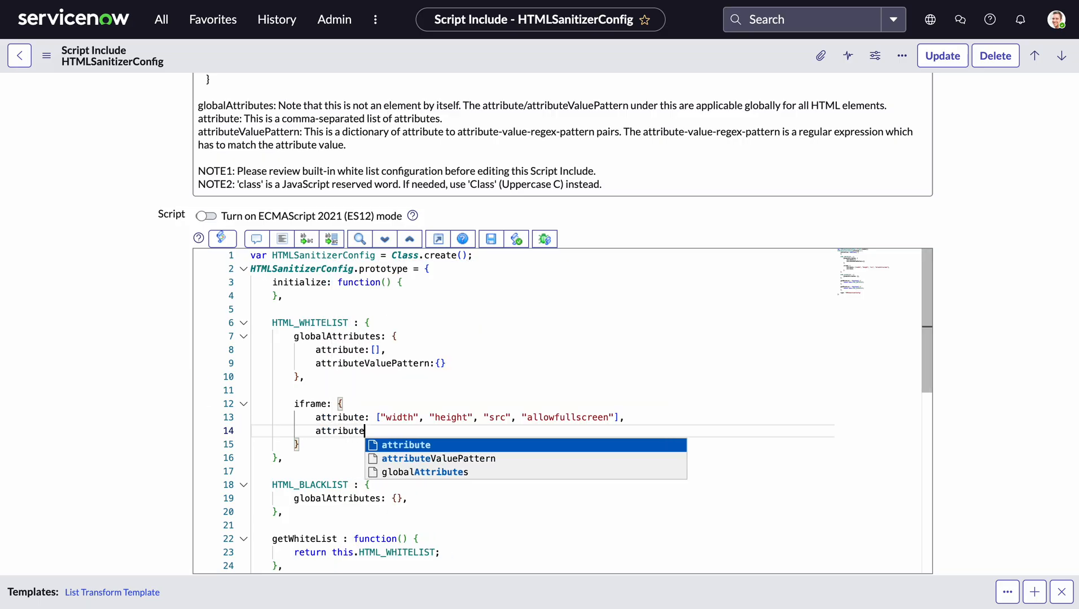
pyautogui.write('Value')
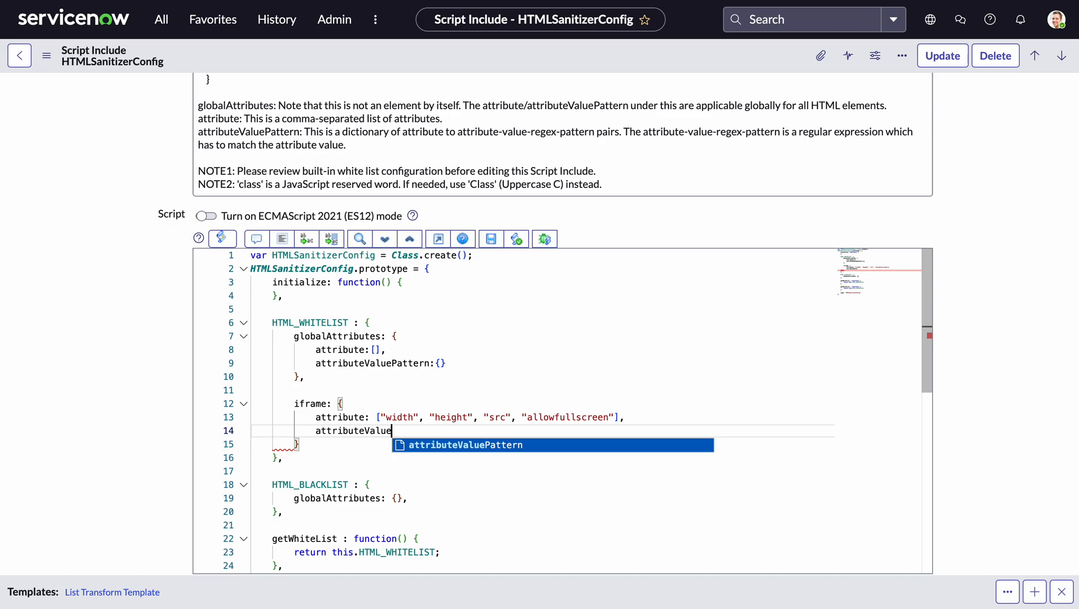
pyautogui.moveTo(239, 430)
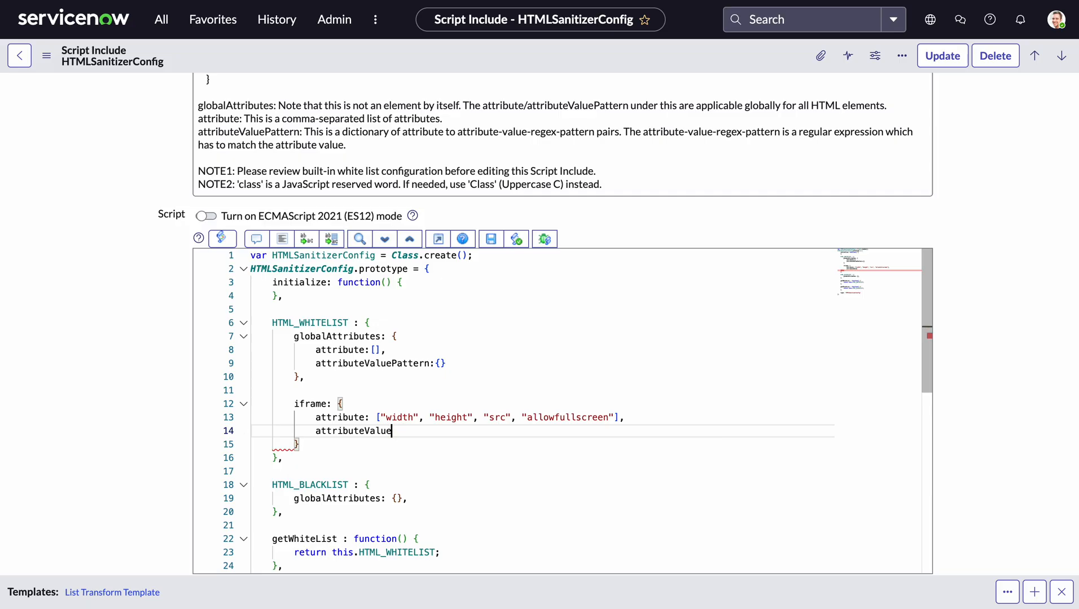
pyautogui.write(':')
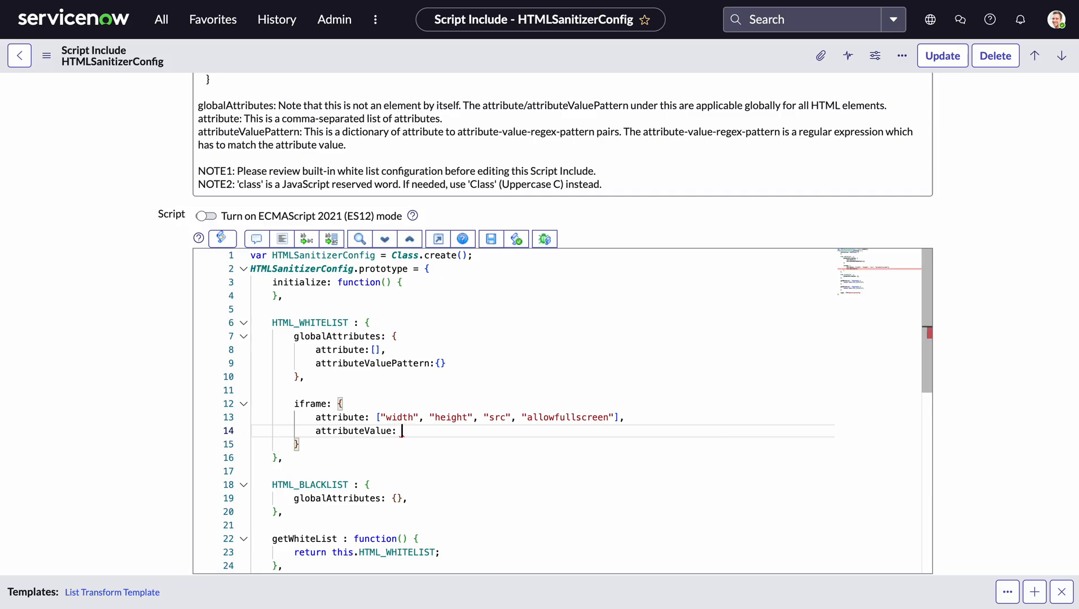
pyautogui.write('{s')
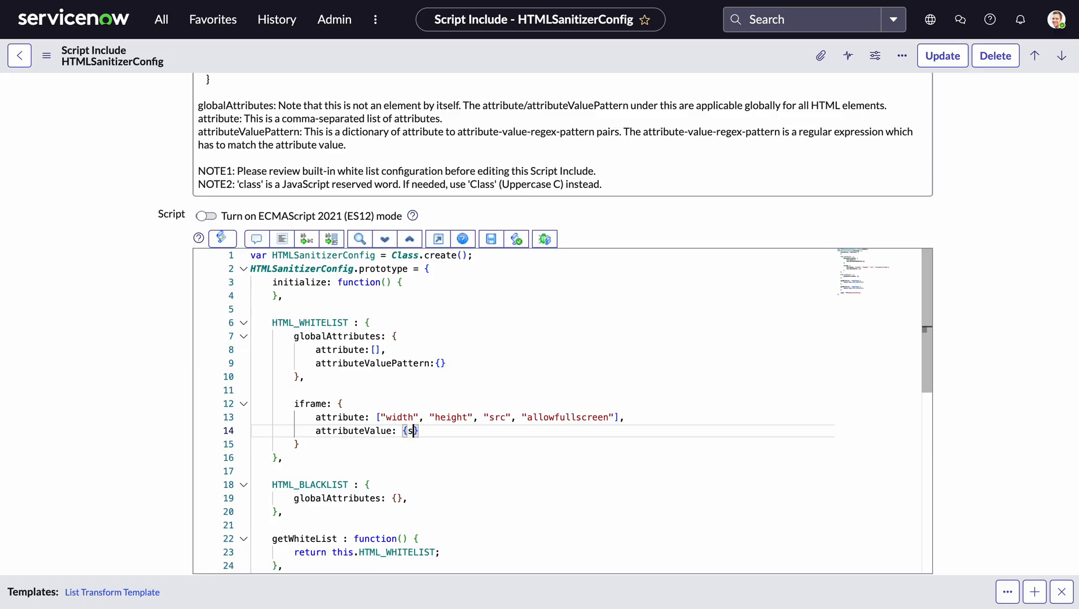
pyautogui.write('rc:')
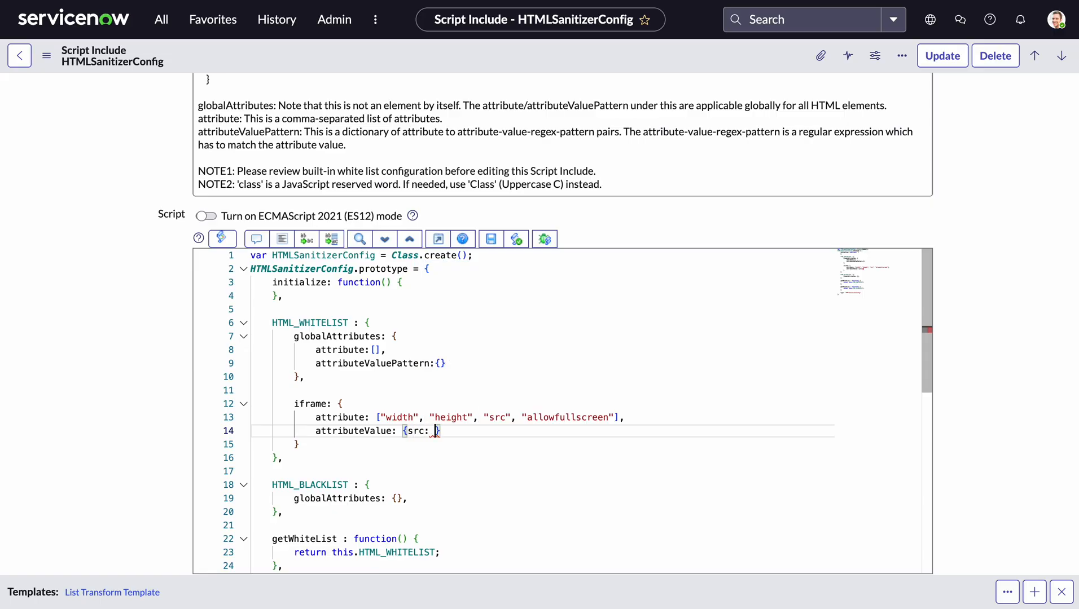
pyautogui.write("''")
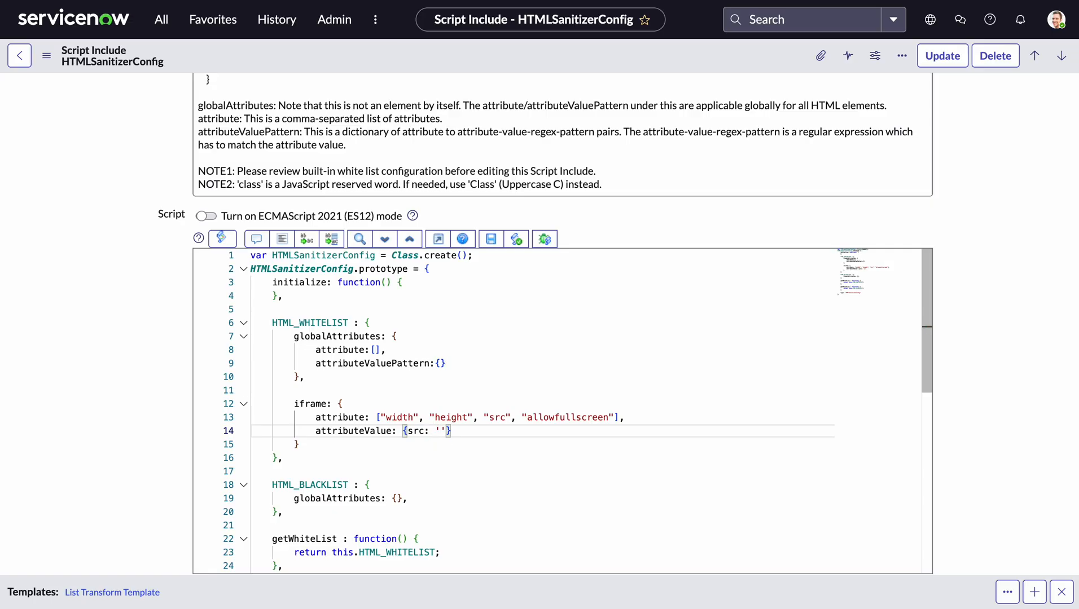
pyautogui.write('^')
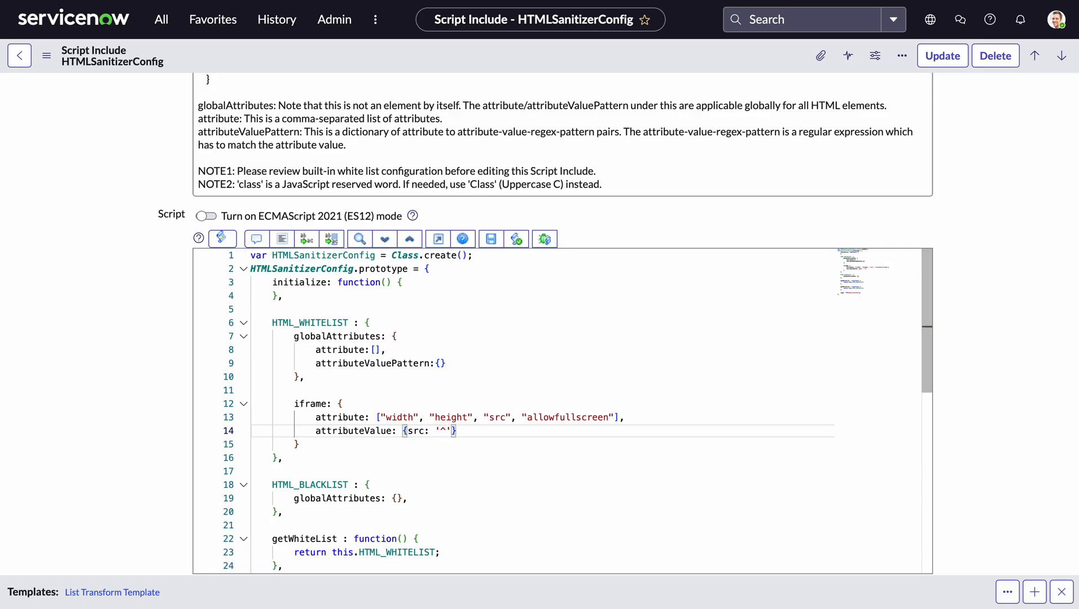
pyautogui.write('sys_attachment')
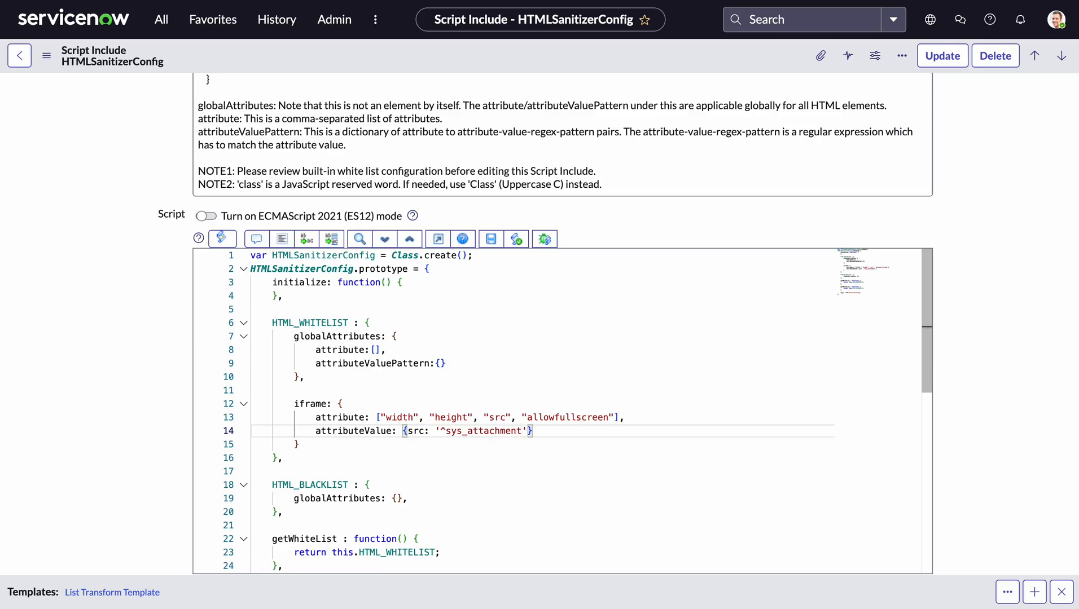
pyautogui.write('.')
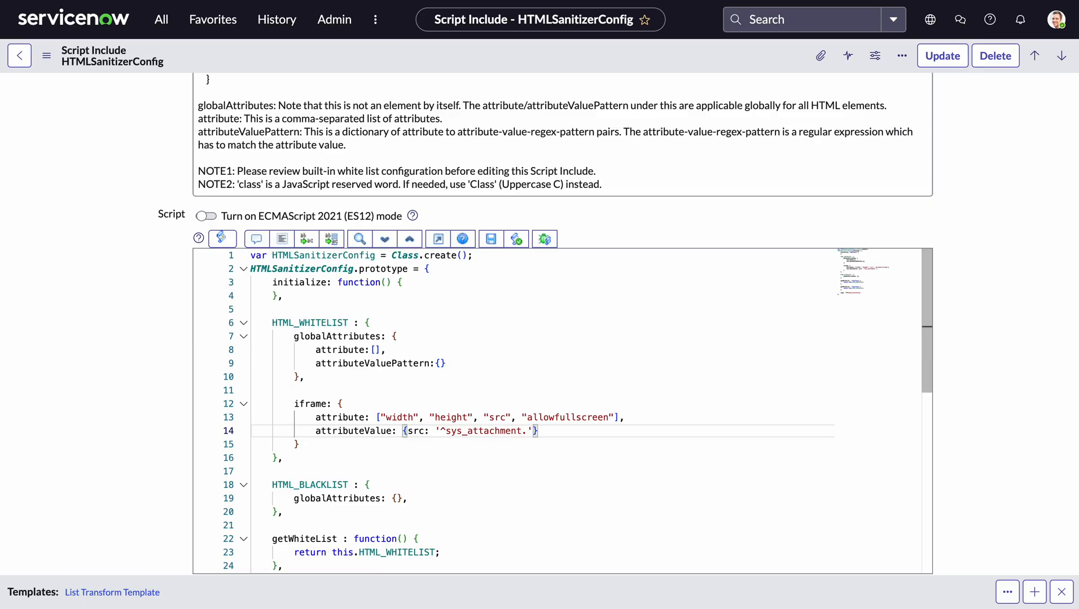
pyautogui.write('.*')
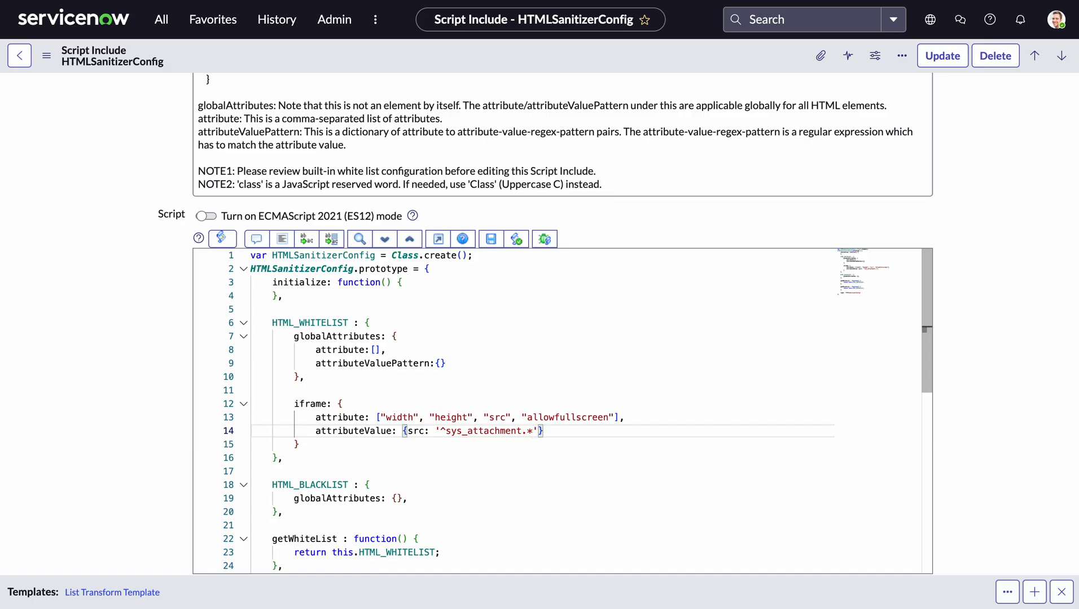
# Bring up the form header context menu offering Save.
pyautogui.click(542, 431)
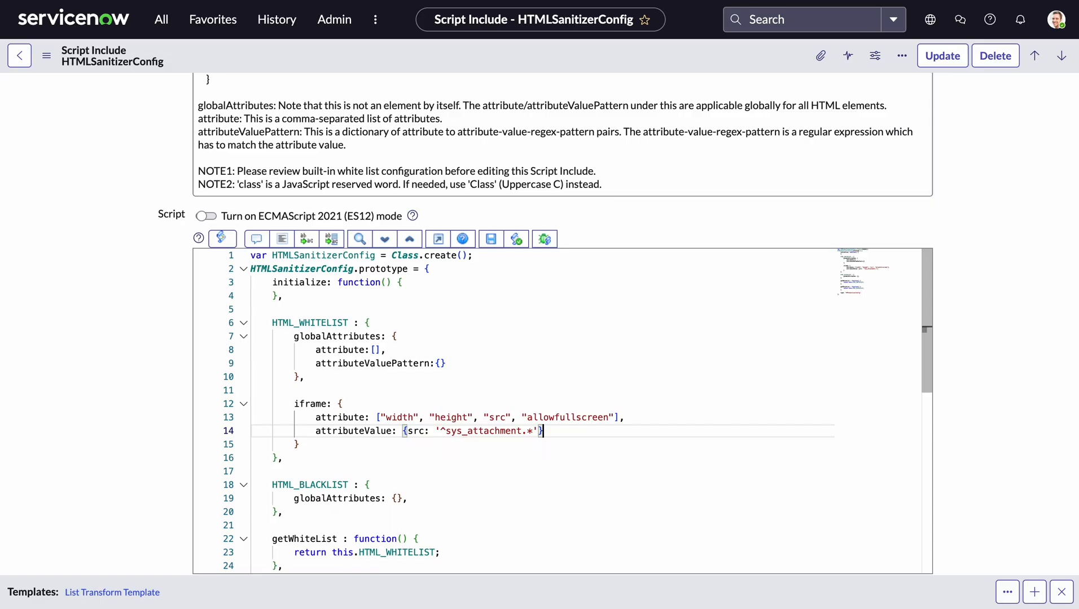
pyautogui.click(543, 431)
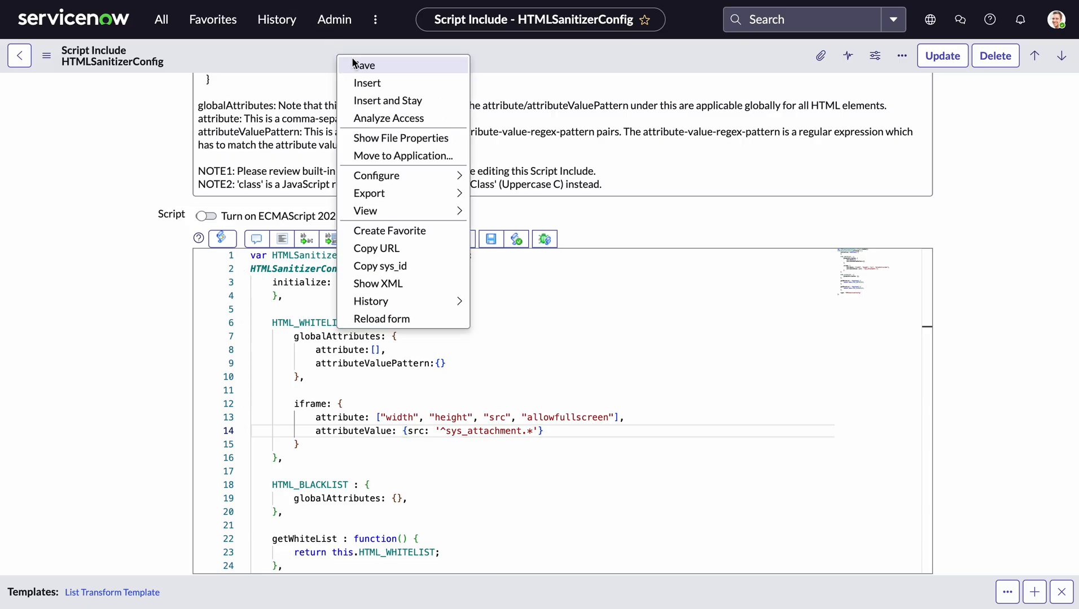
# Save the HTMLSanitizerConfig script and return to the KB0010001 form.
pyautogui.click(352, 62)
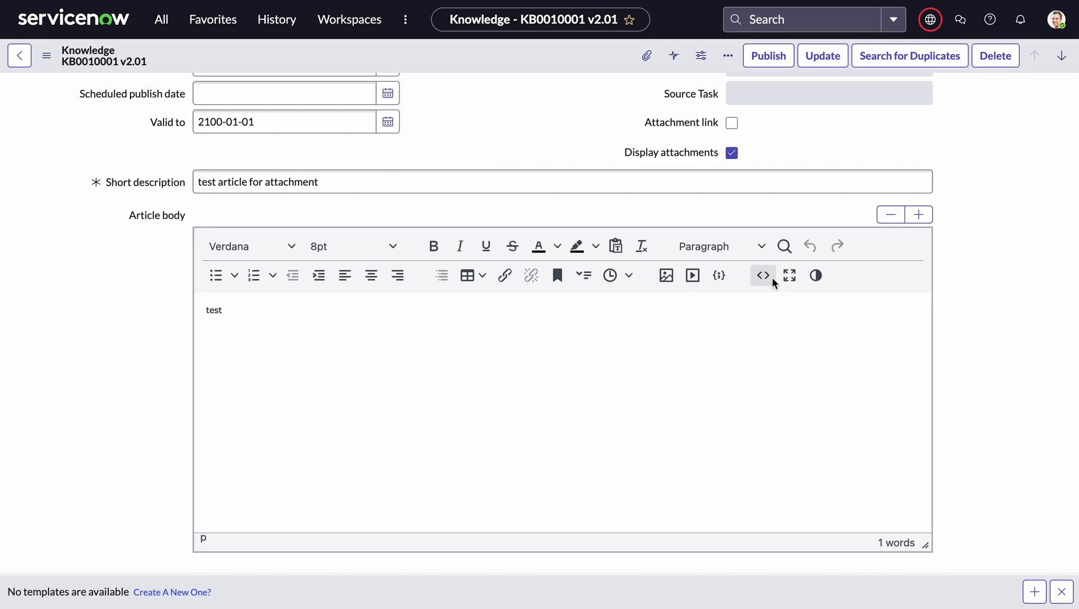
# Embed an <iframe src="sys_attachment.do?view=true&sys_id="> in the article body via Source Code and save.
pyautogui.click(763, 275)
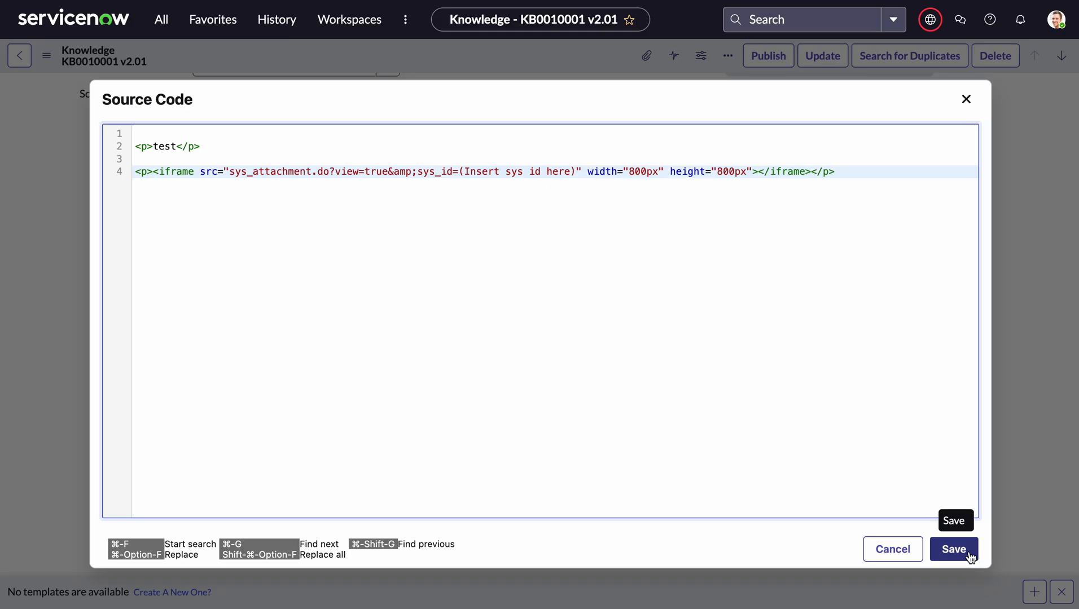
pyautogui.click(953, 549)
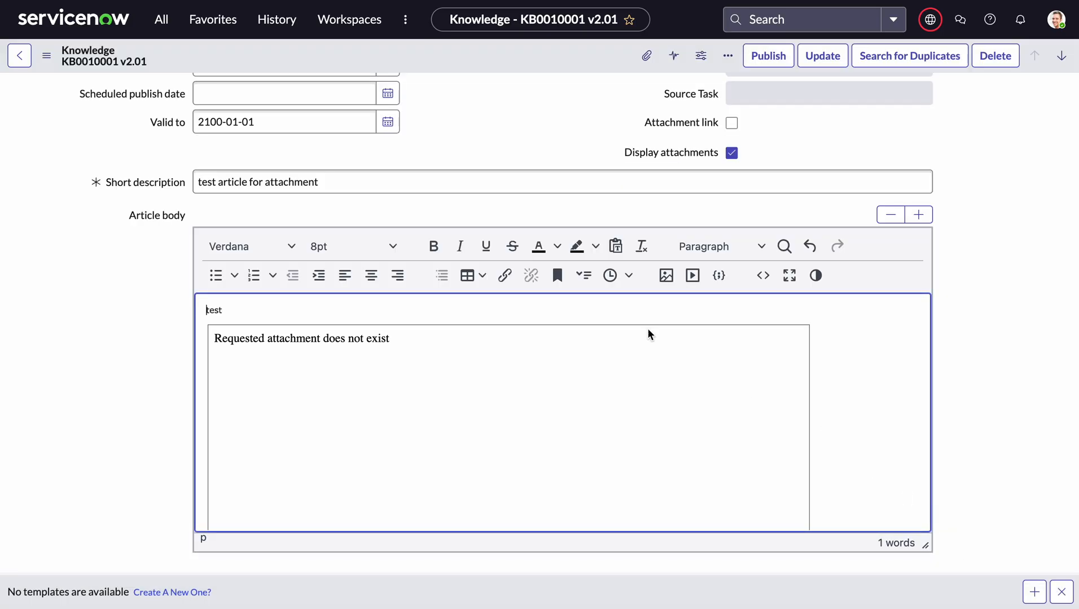
pyautogui.moveTo(271, 351)
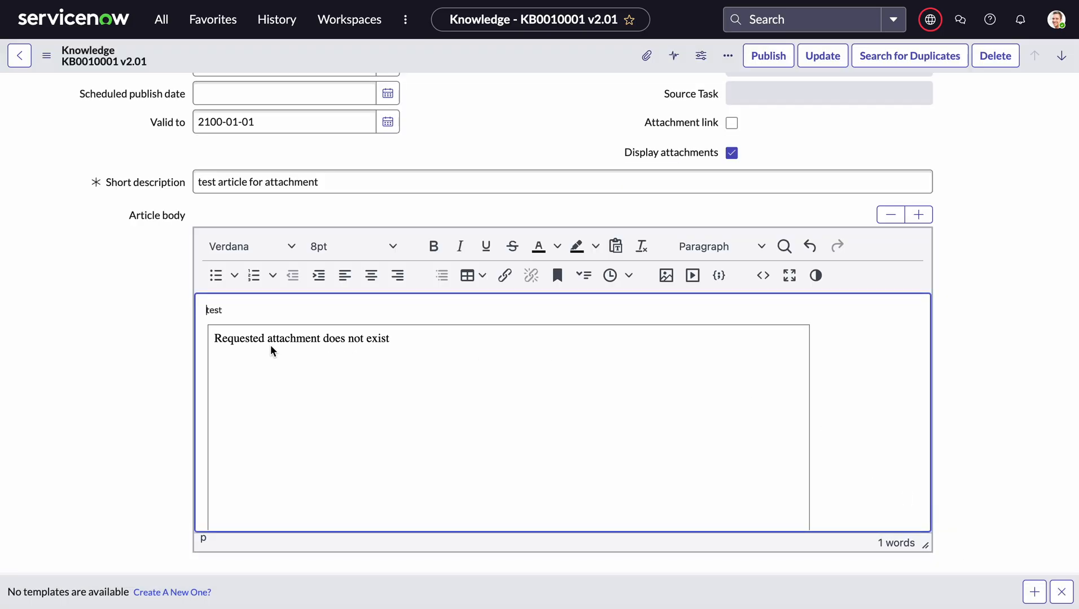
pyautogui.click(562, 182)
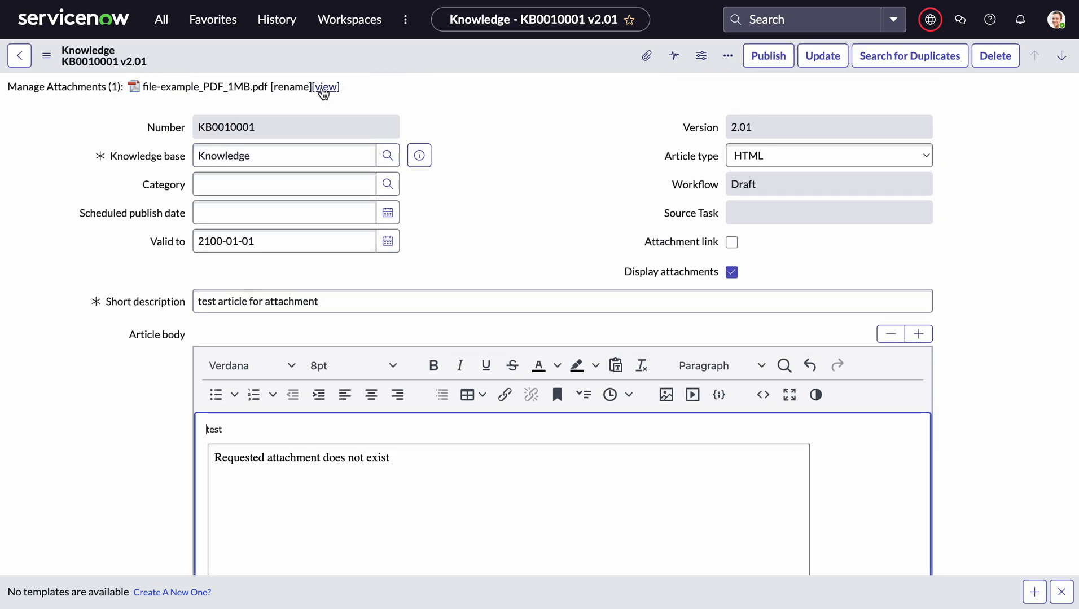
# Set the iframe src sys_id to aeeebc21c397da1037271cedd40131bc so the attached PDF renders.
pyautogui.click(326, 87)
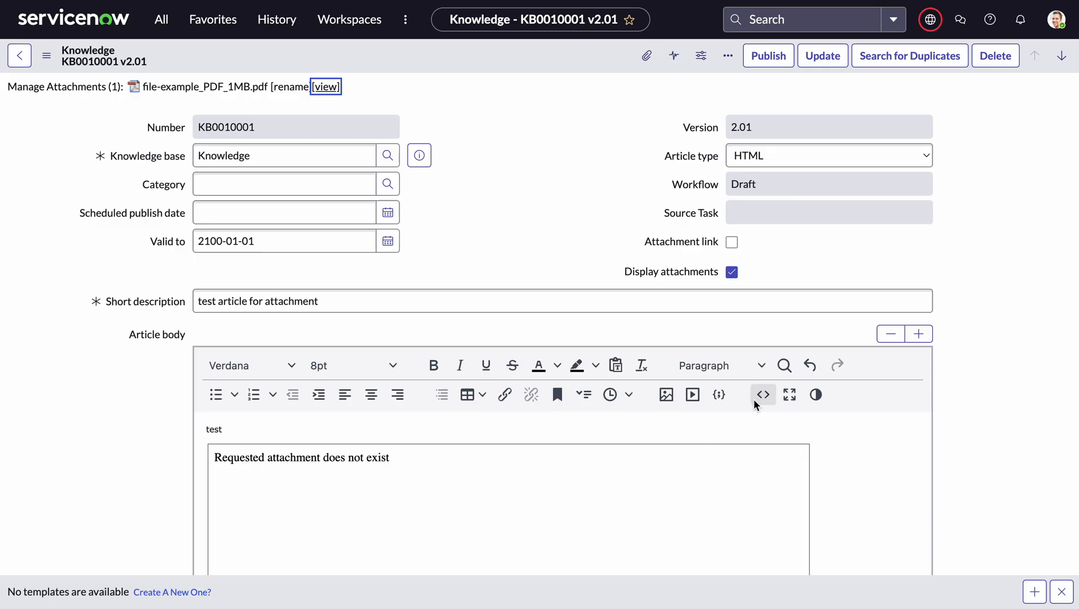
pyautogui.click(763, 394)
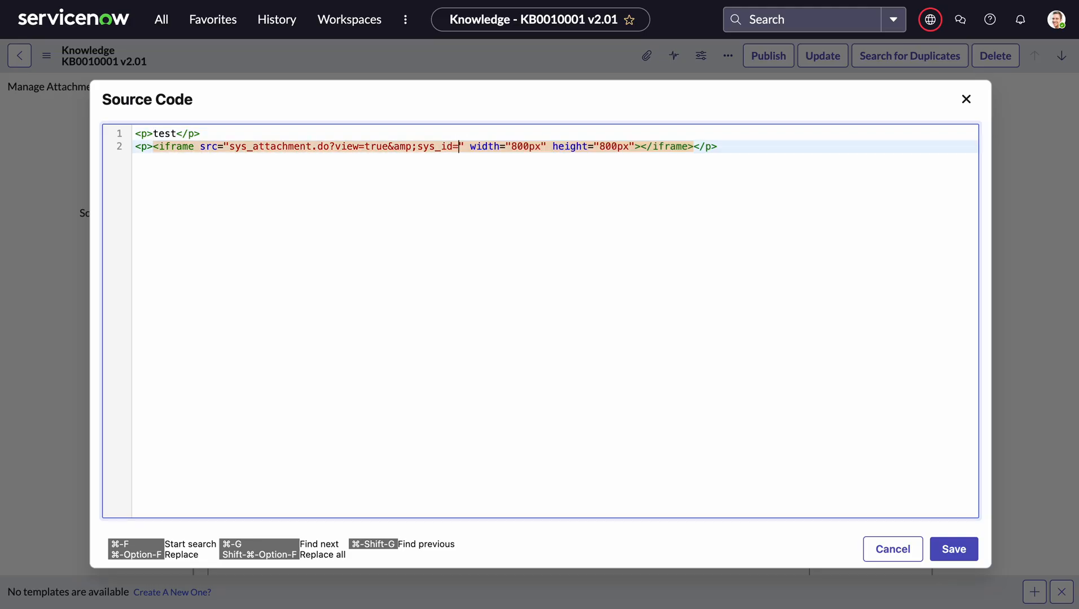
pyautogui.write('aeeebc21c397da1037271cedd40131bc')
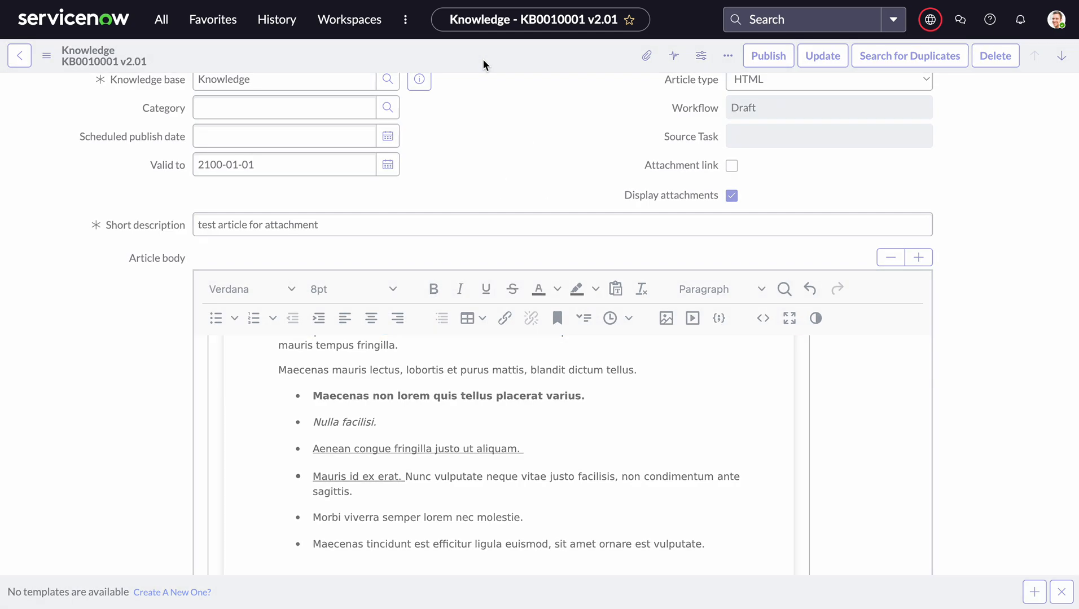
pyautogui.scroll(-3)
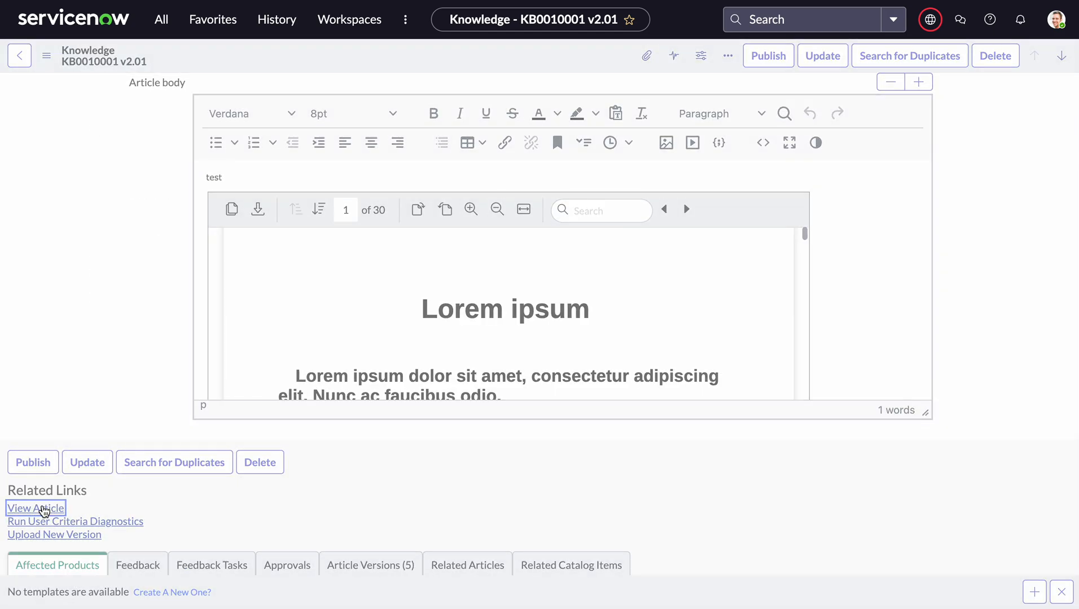
pyautogui.click(35, 508)
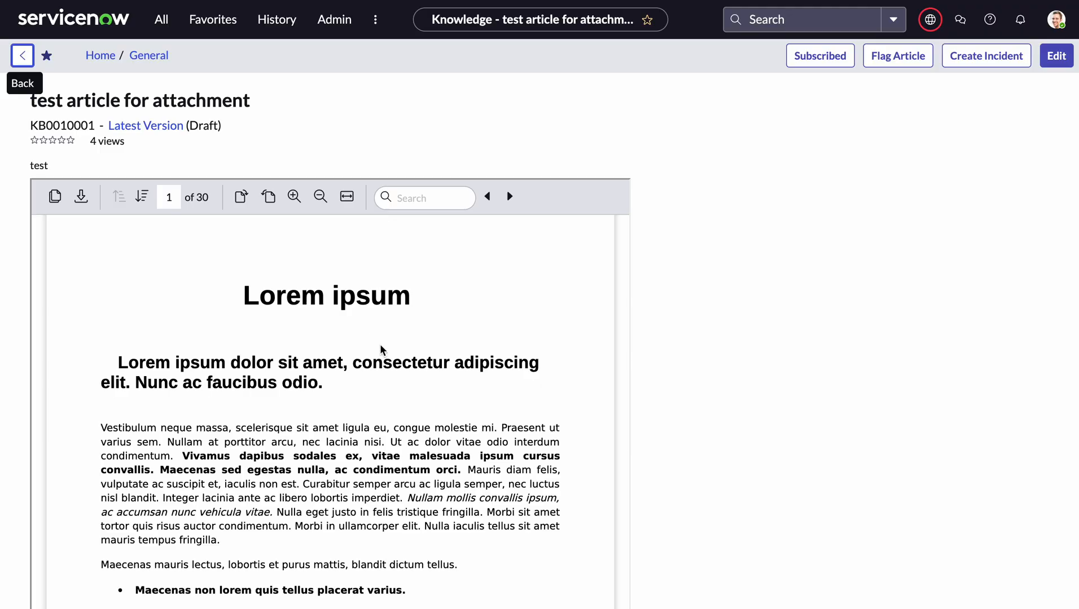
pyautogui.moveTo(167, 295)
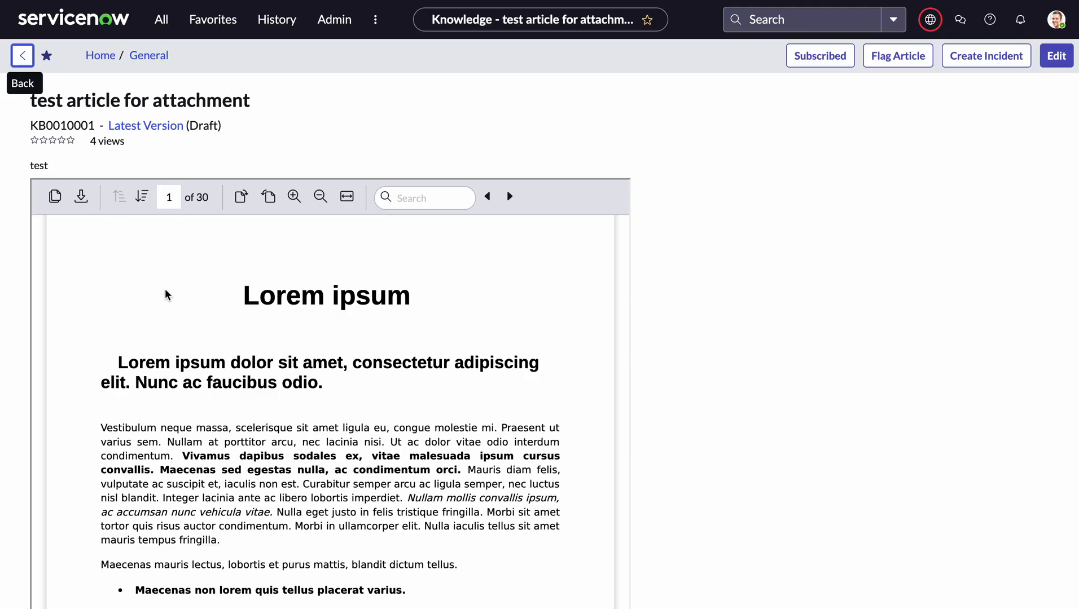
pyautogui.moveTo(309, 363)
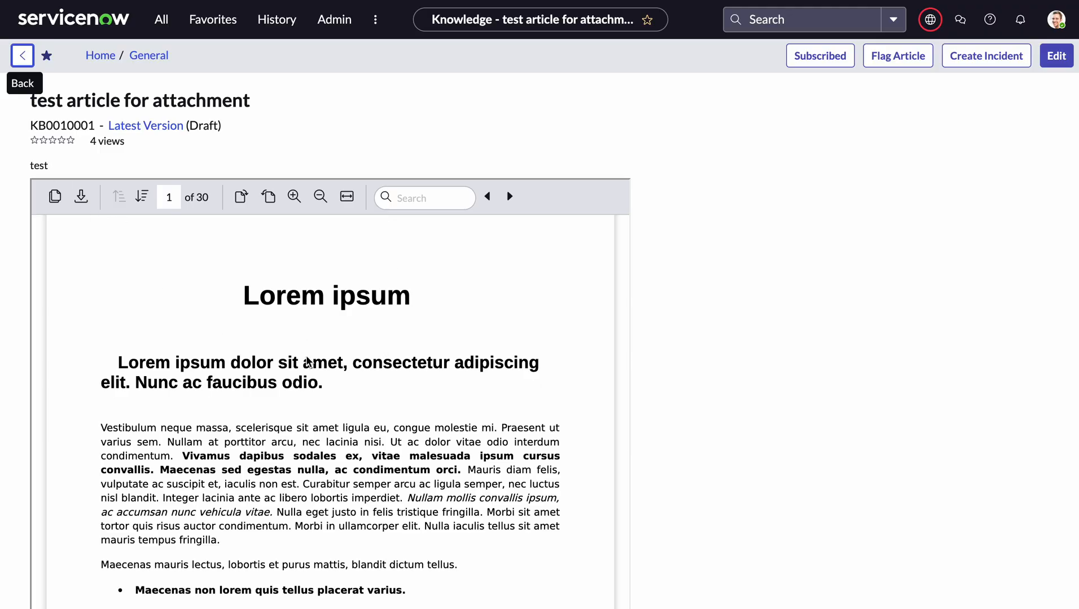
pyautogui.scroll(-3)
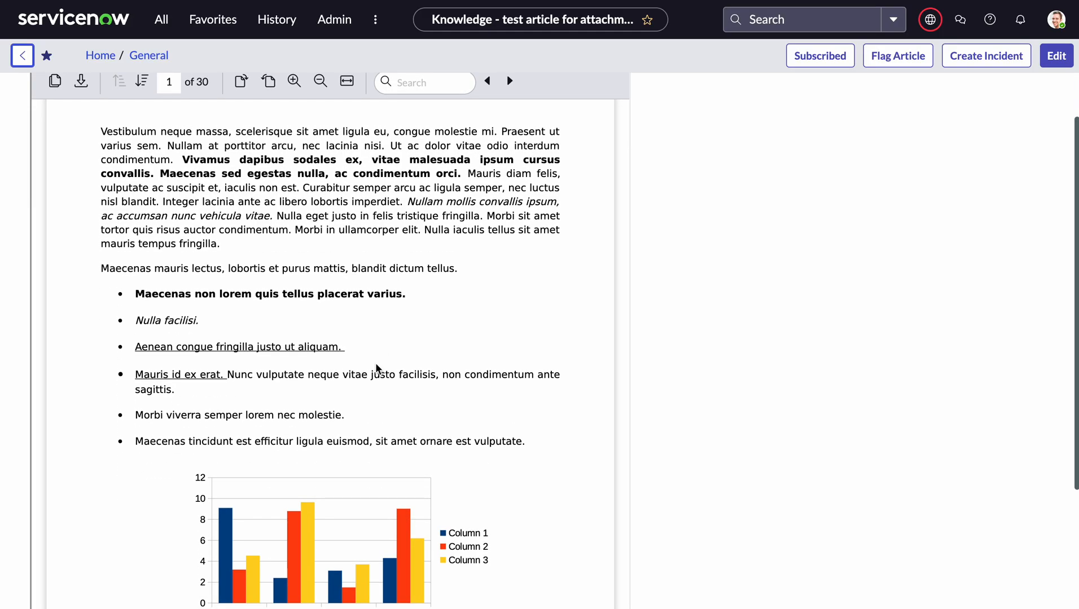
pyautogui.scroll(-3)
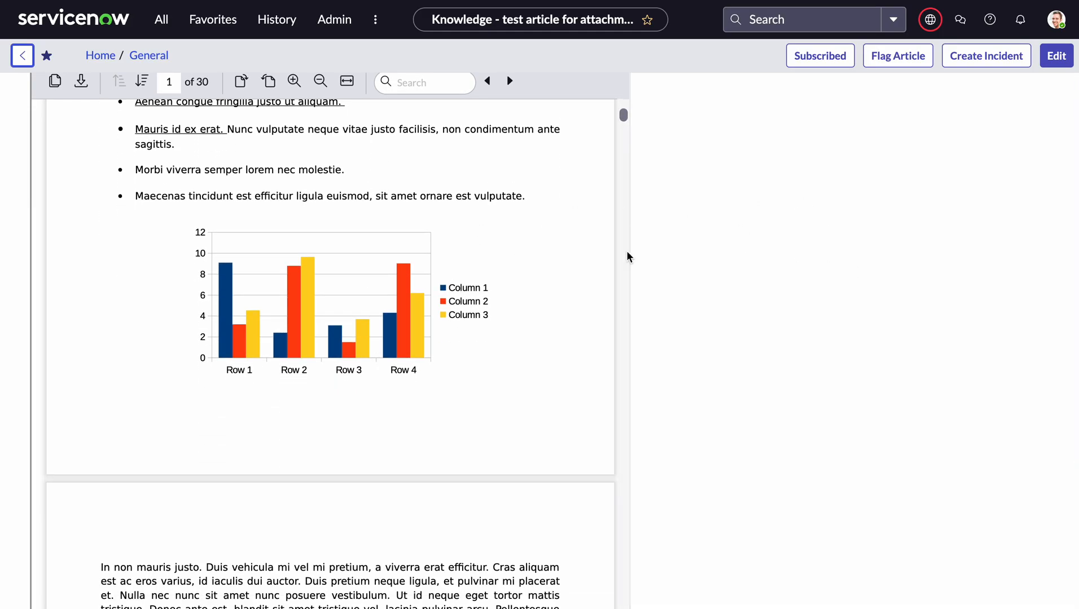
pyautogui.scroll(3)
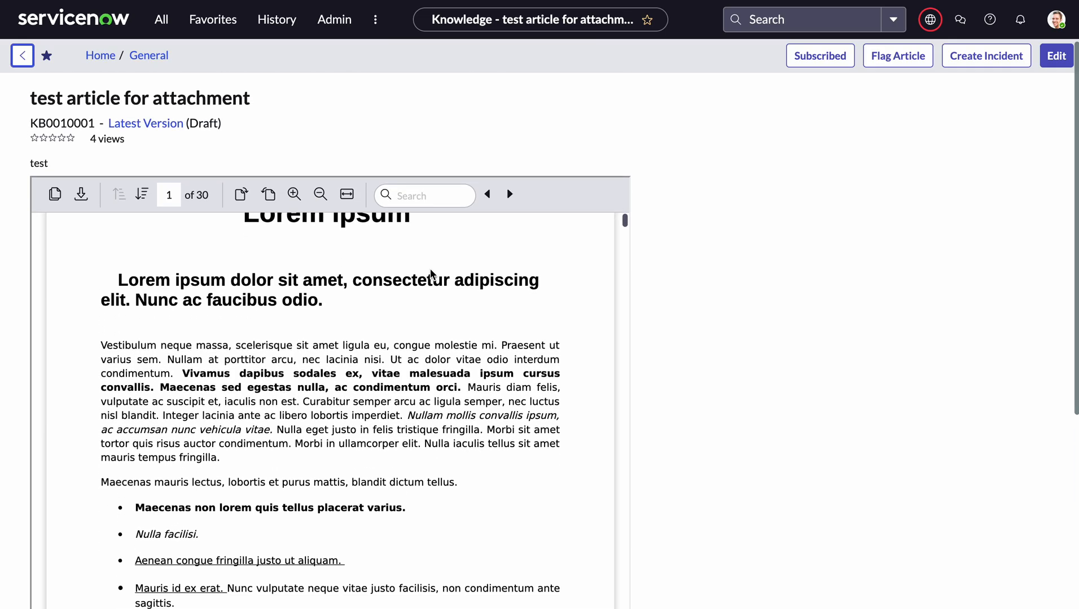
pyautogui.scroll(-3)
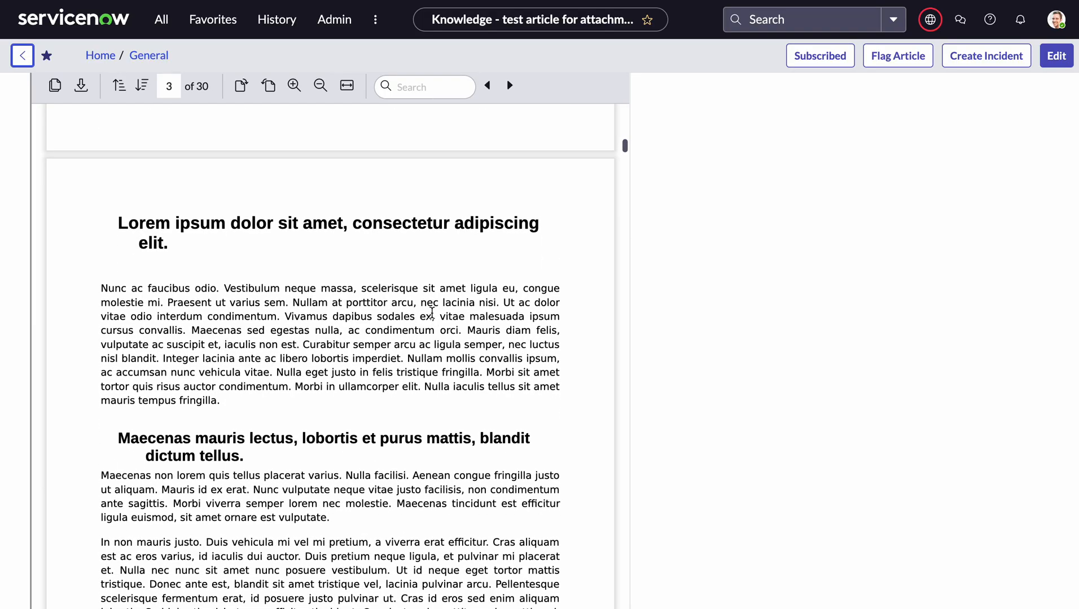
pyautogui.scroll(-3)
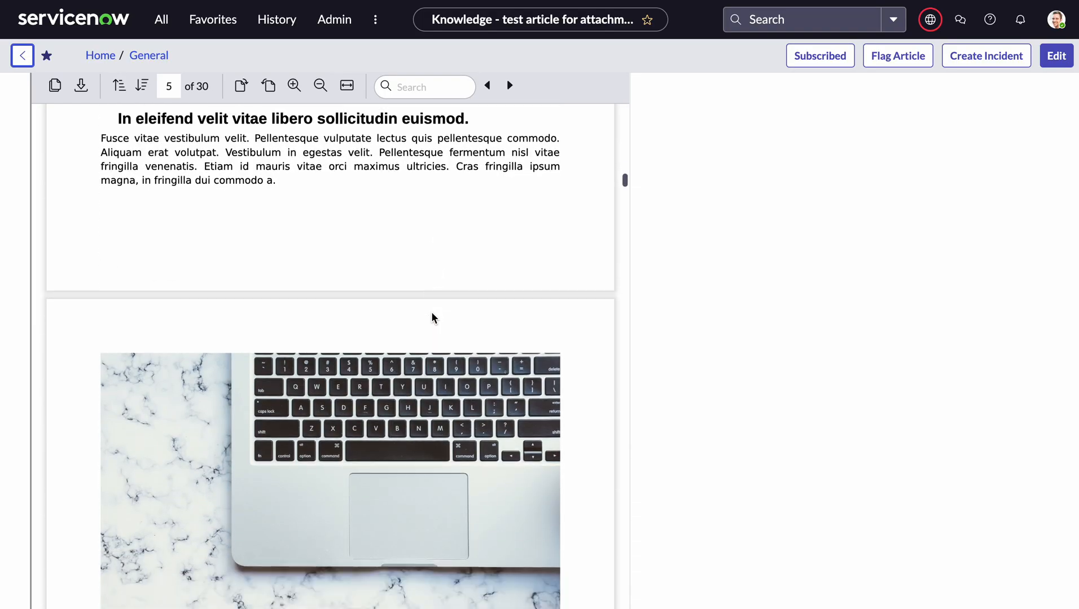
pyautogui.scroll(-3)
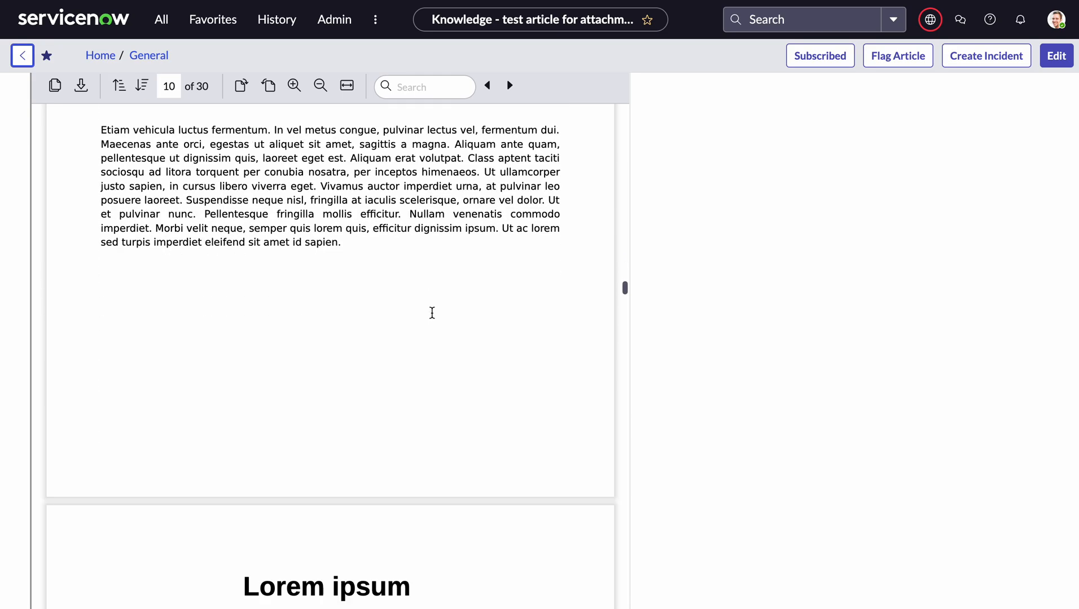
pyautogui.scroll(-3)
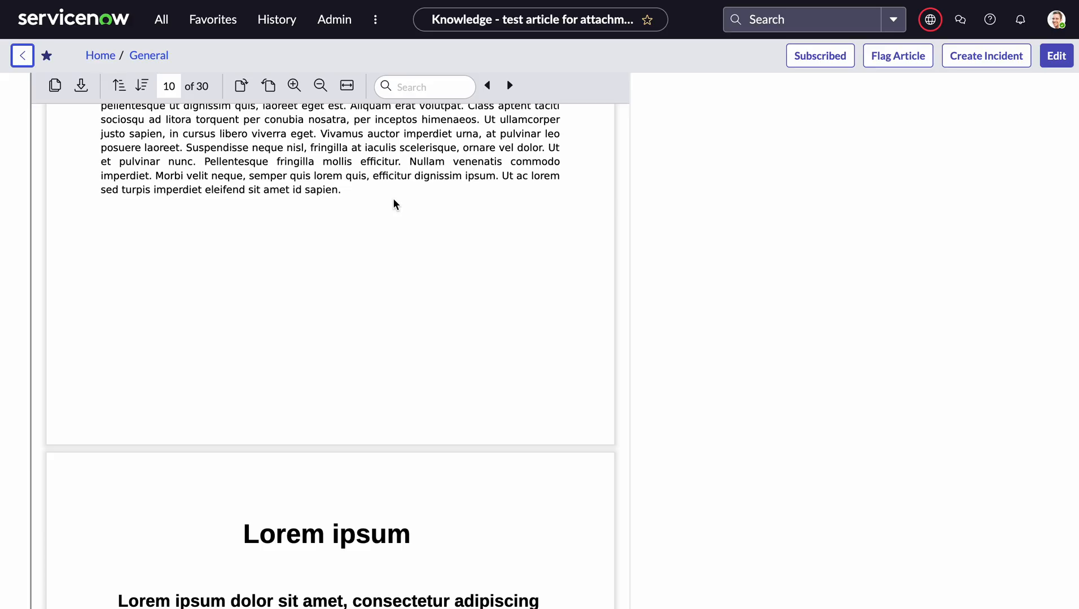
pyautogui.moveTo(190, 47)
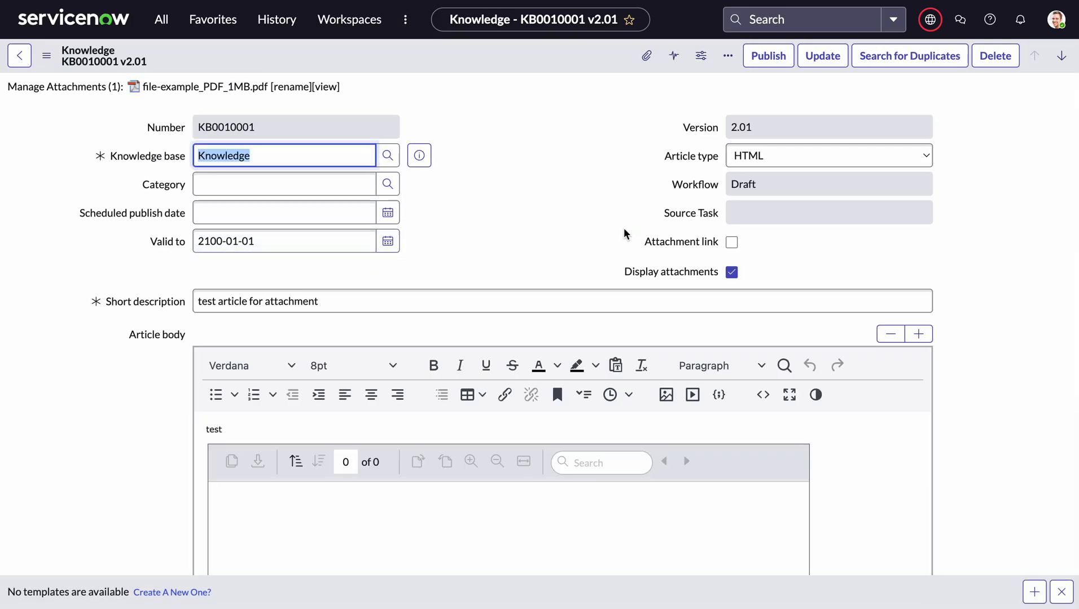
# Change the iframe width to 1600px, save, and show the article's reader view.
pyautogui.click(762, 395)
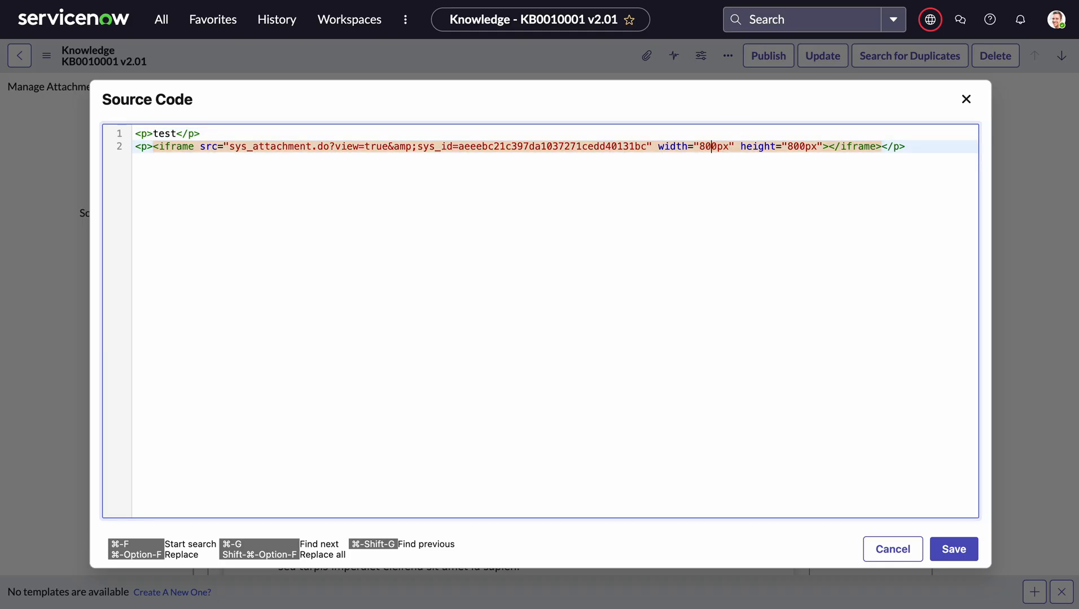
pyautogui.press('Backspace')
pyautogui.write('16')
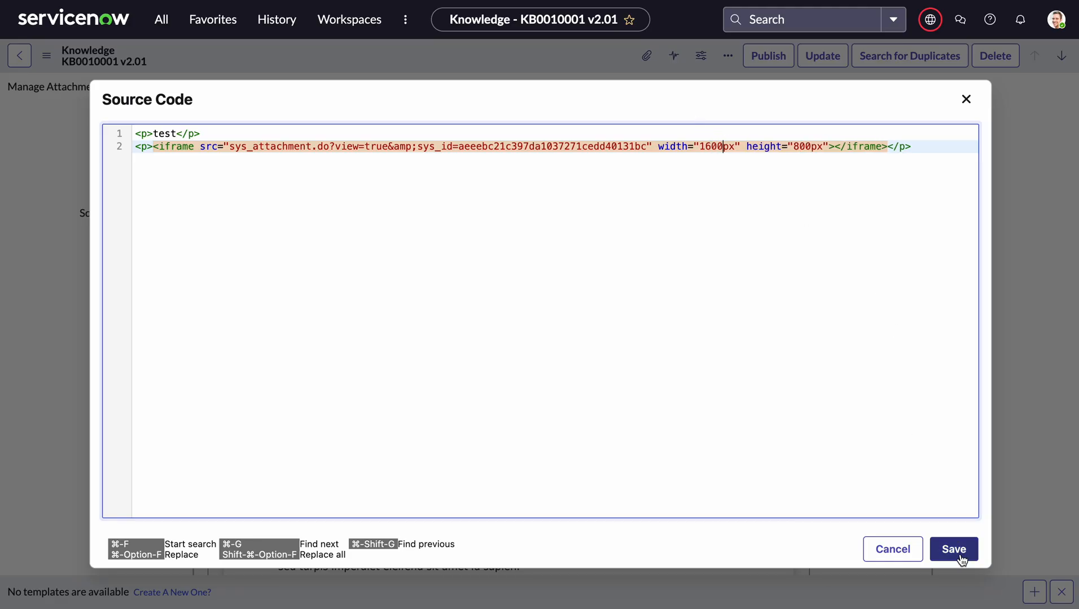
pyautogui.click(952, 549)
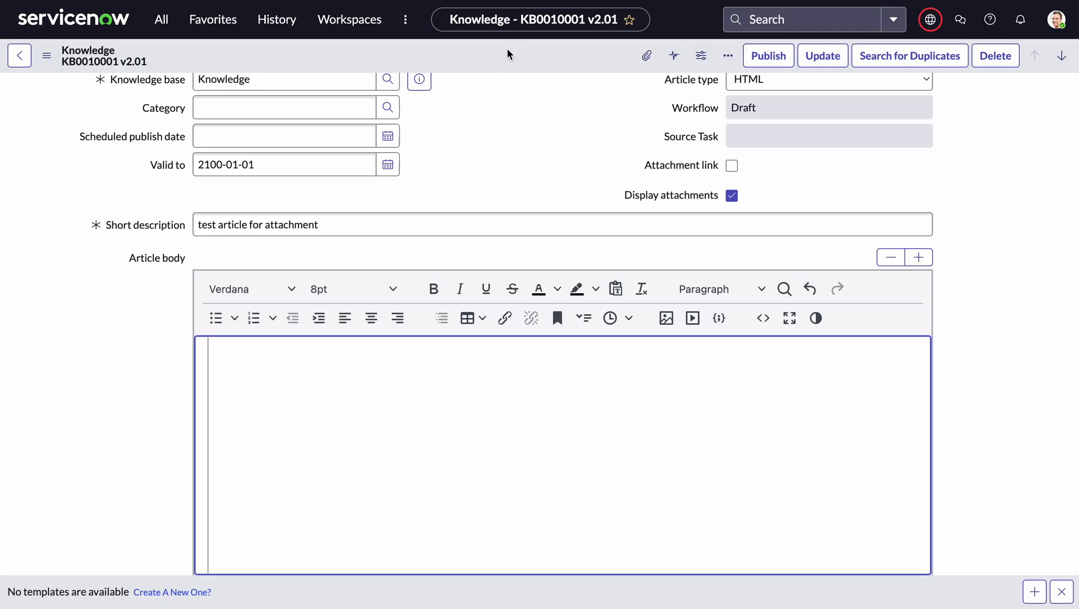
pyautogui.click(644, 56)
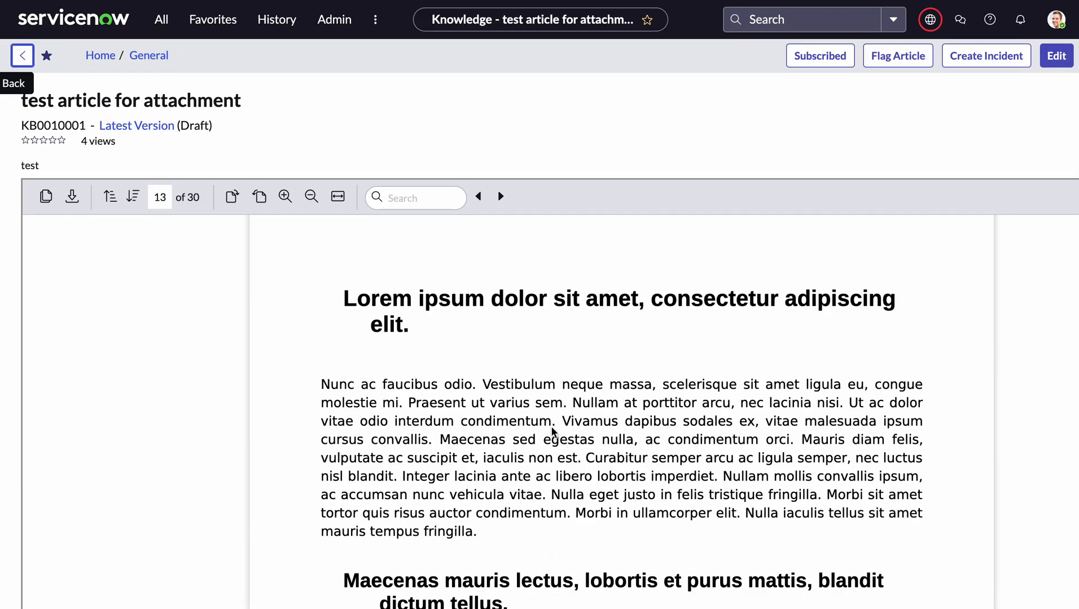
pyautogui.click(499, 196)
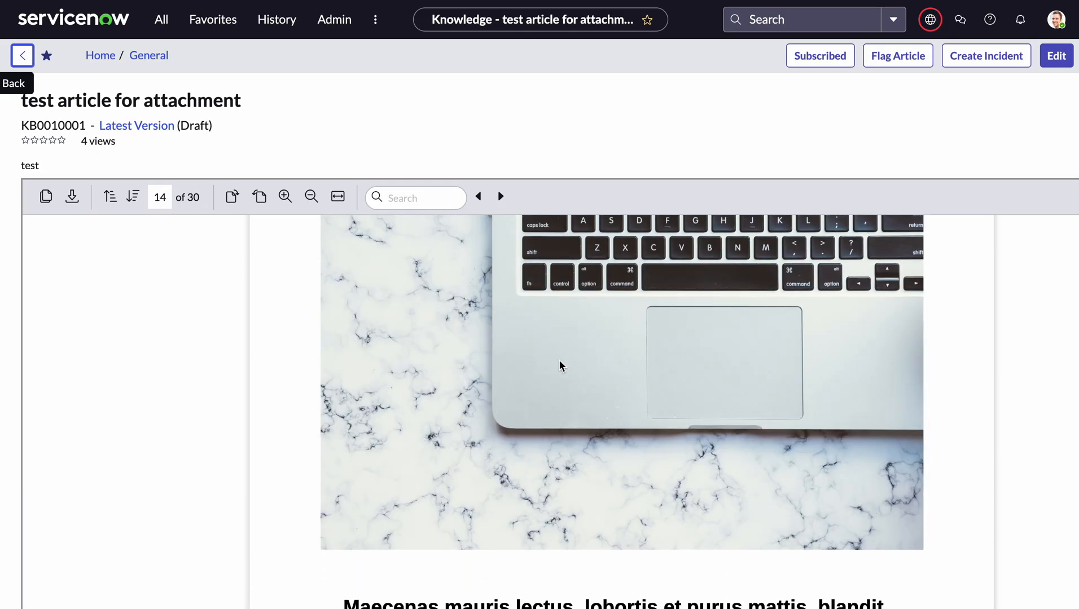
pyautogui.scroll(-3)
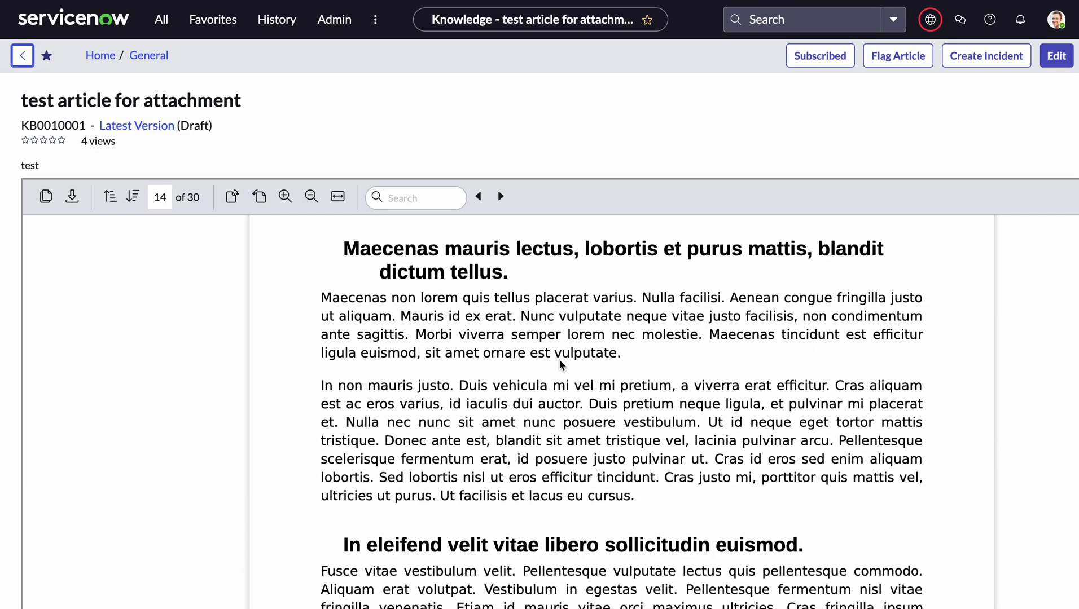